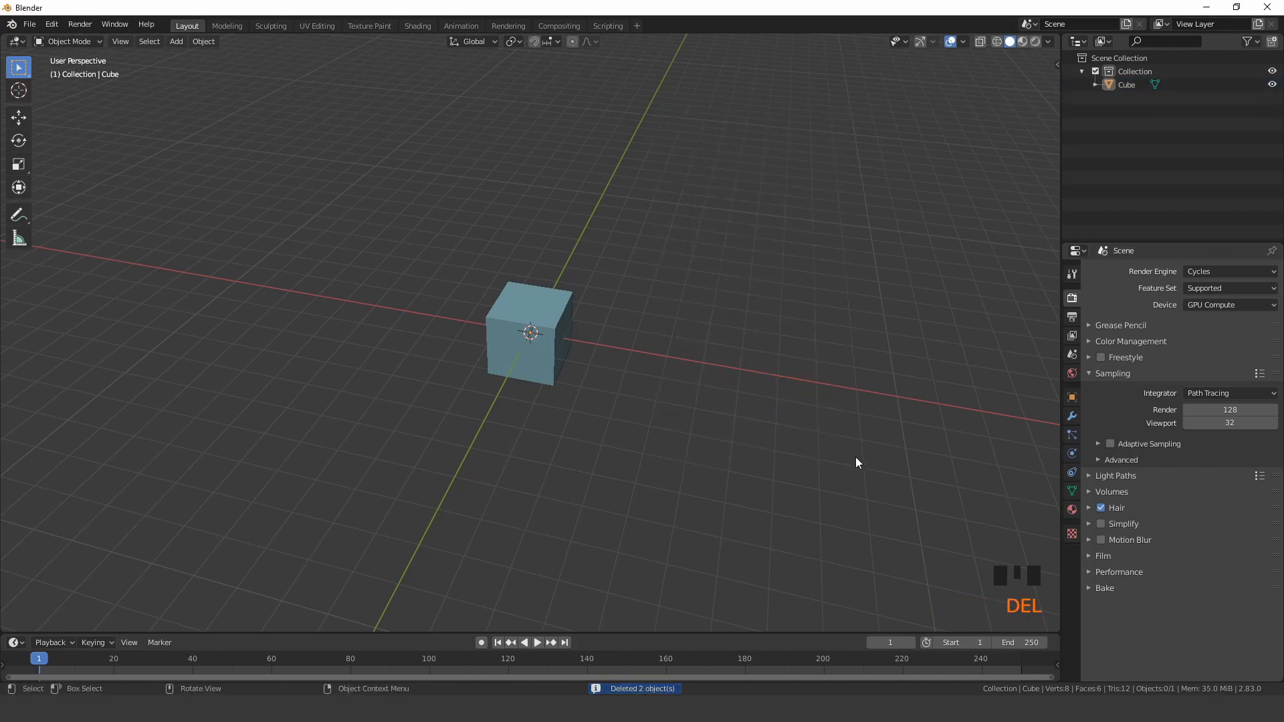
- Give the cube a Subdivision Surface modifier (level 4) set to Simple so it stays cube-shaped
{"action": "left_click", "coordinate": [530, 333]}
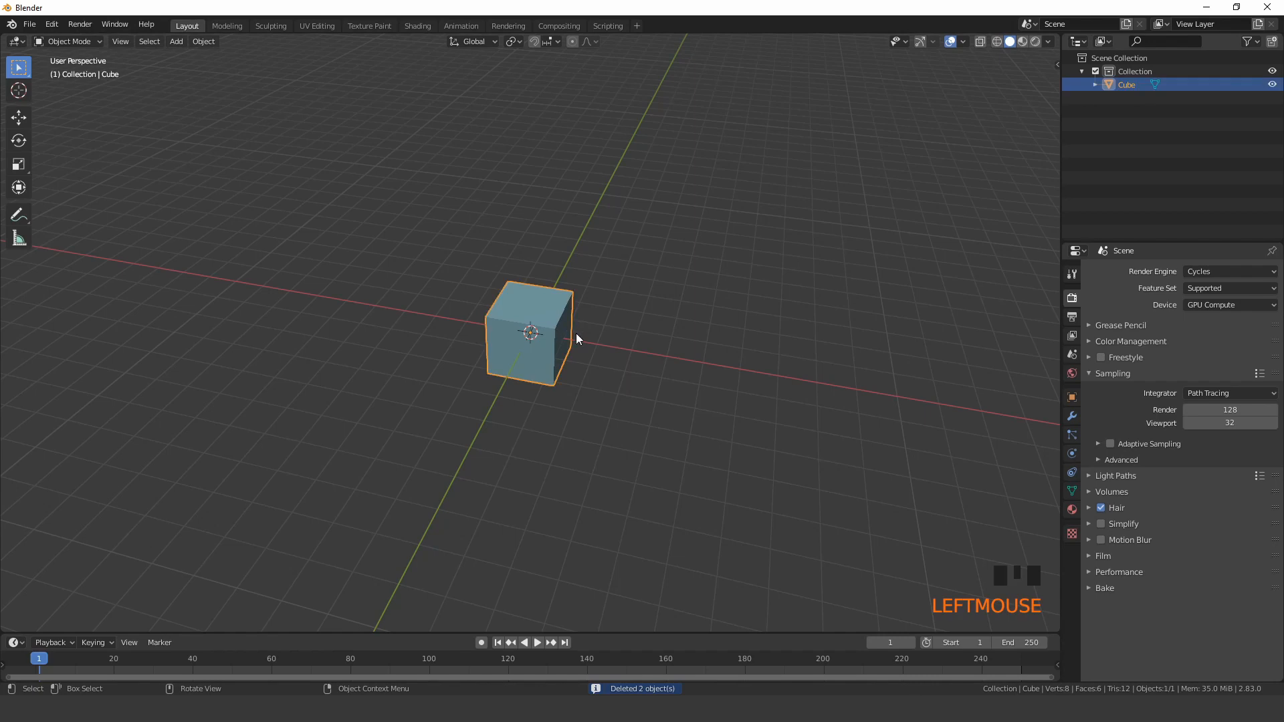
{"action": "scroll", "scroll_direction": "up", "scroll_amount": 3}
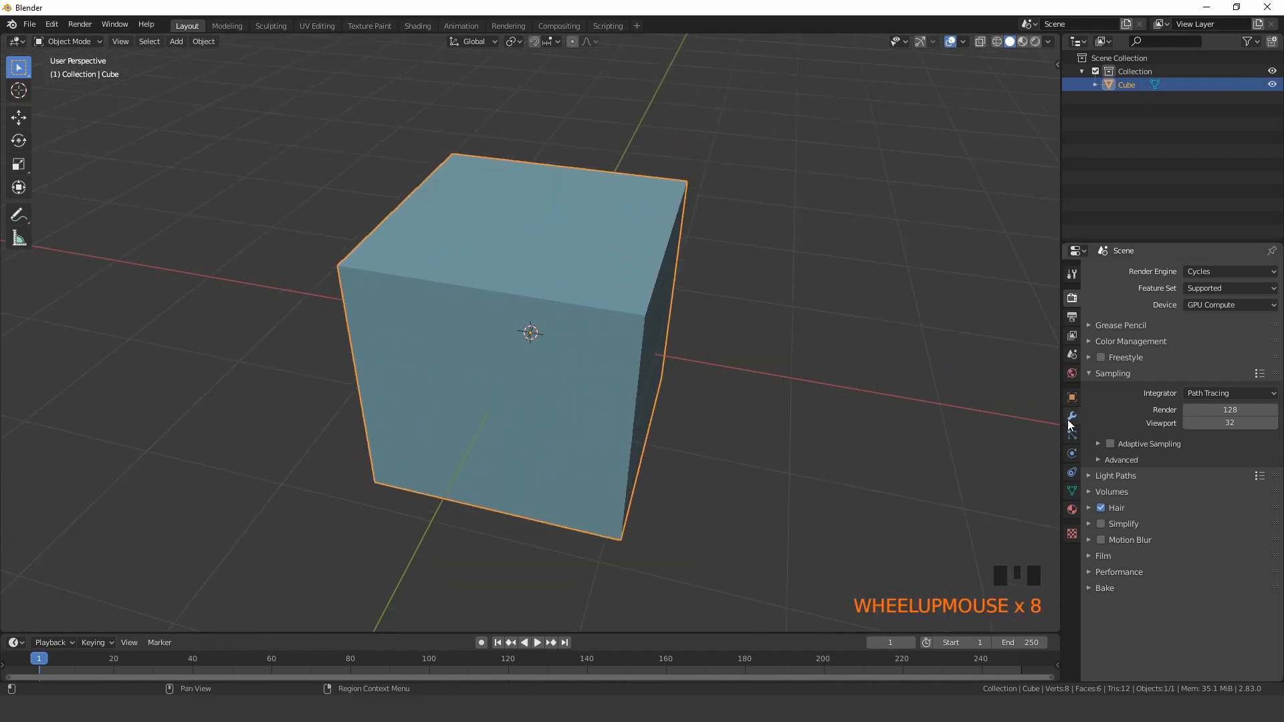
{"action": "left_click", "coordinate": [1112, 271]}
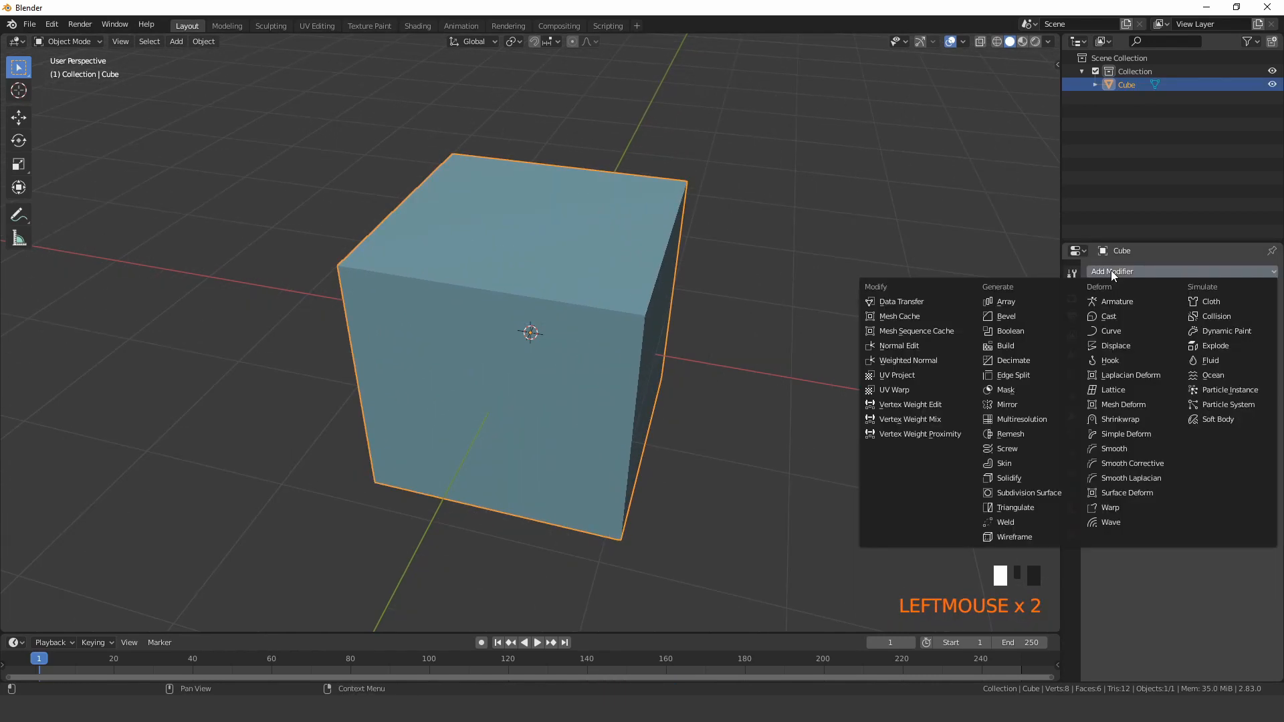
{"action": "left_click", "coordinate": [1027, 492]}
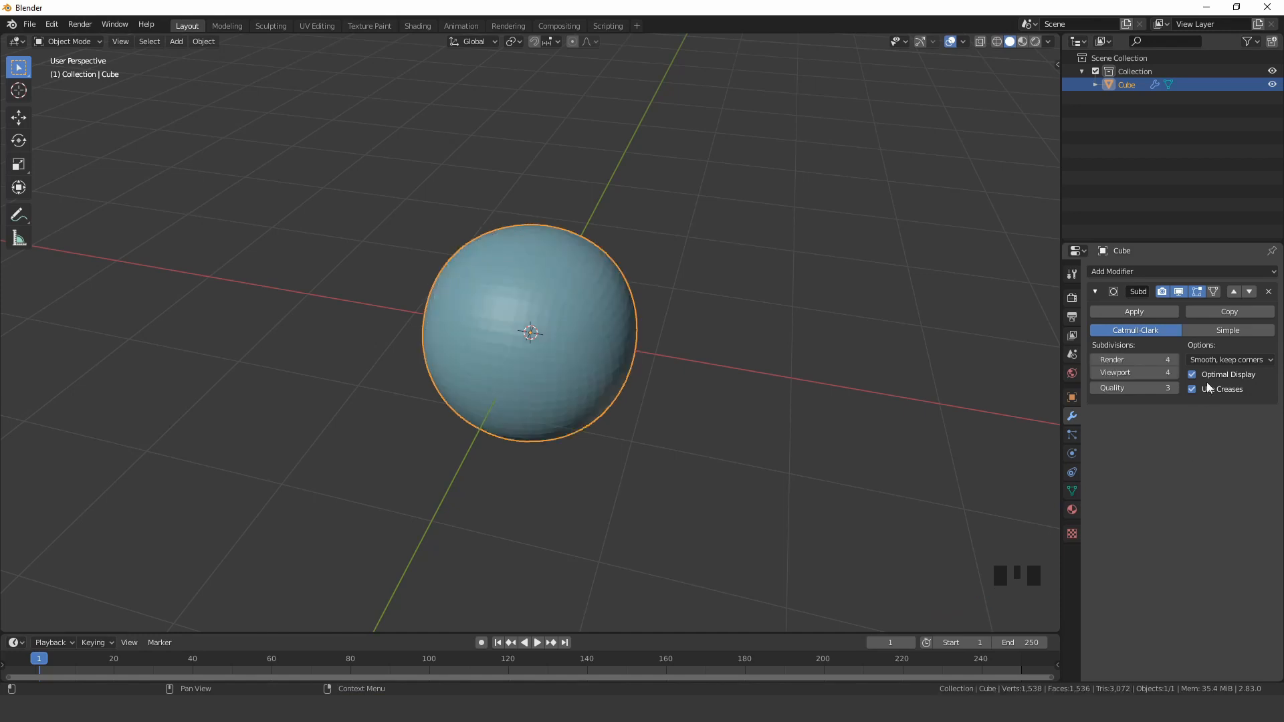
{"action": "left_click", "coordinate": [1227, 330]}
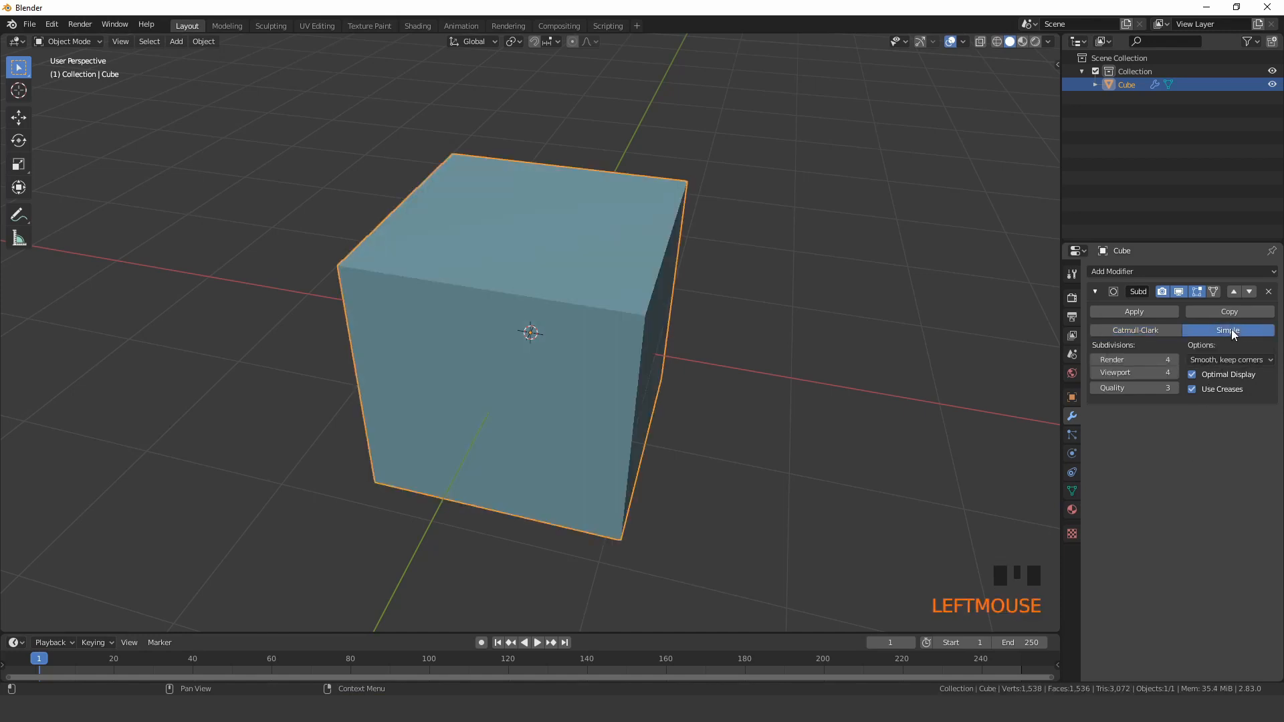
- Add a Displace modifier to the cube with a new texture driving it
{"action": "left_click", "coordinate": [1146, 271]}
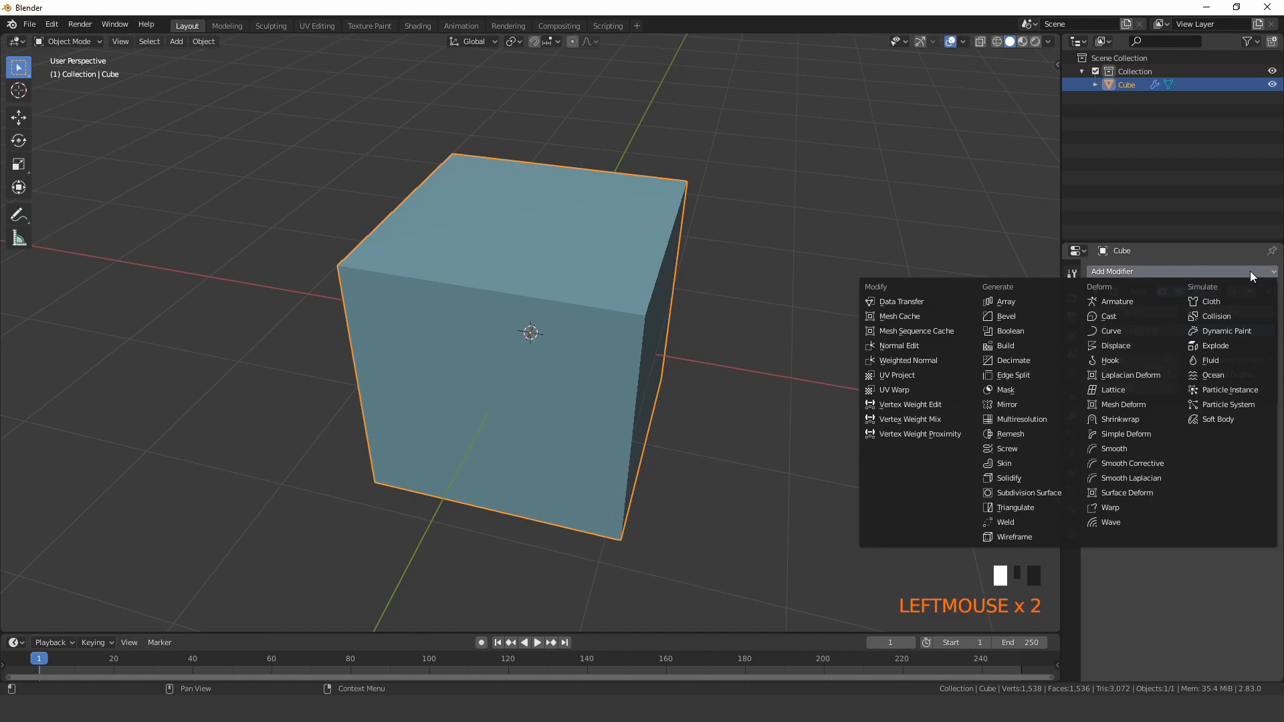
{"action": "left_click", "coordinate": [1028, 492]}
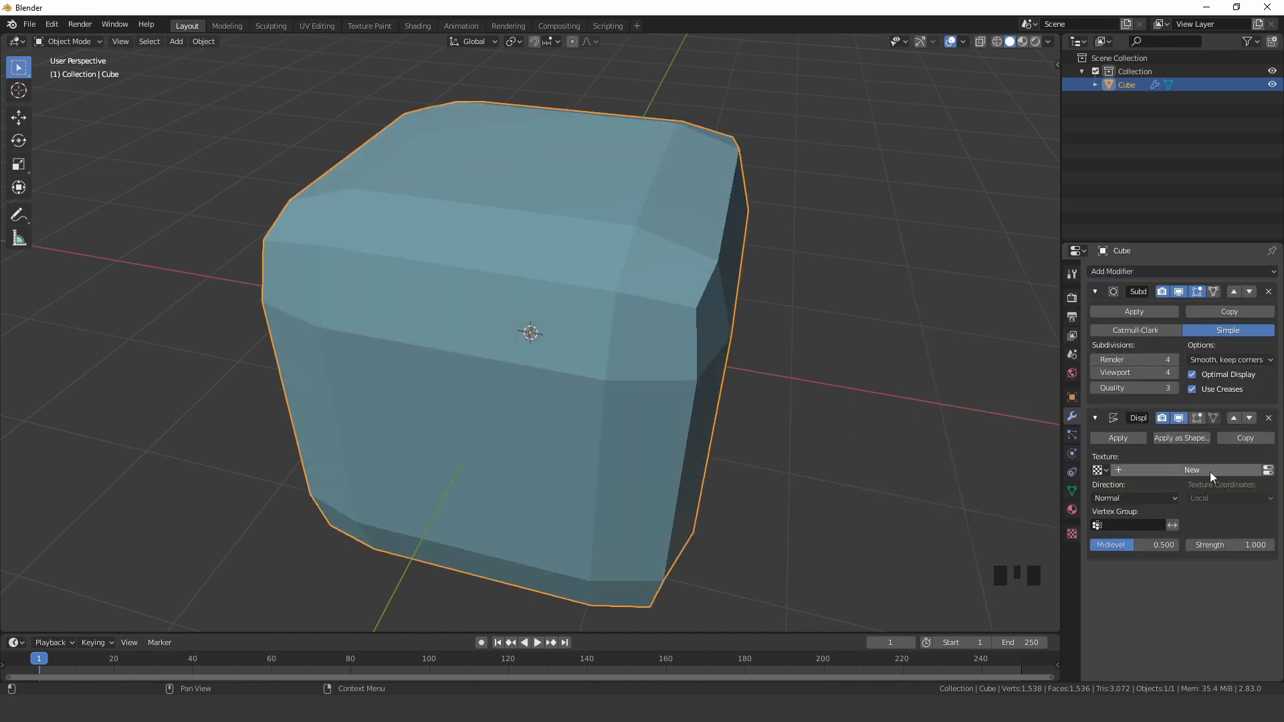
{"action": "left_click", "coordinate": [1191, 469]}
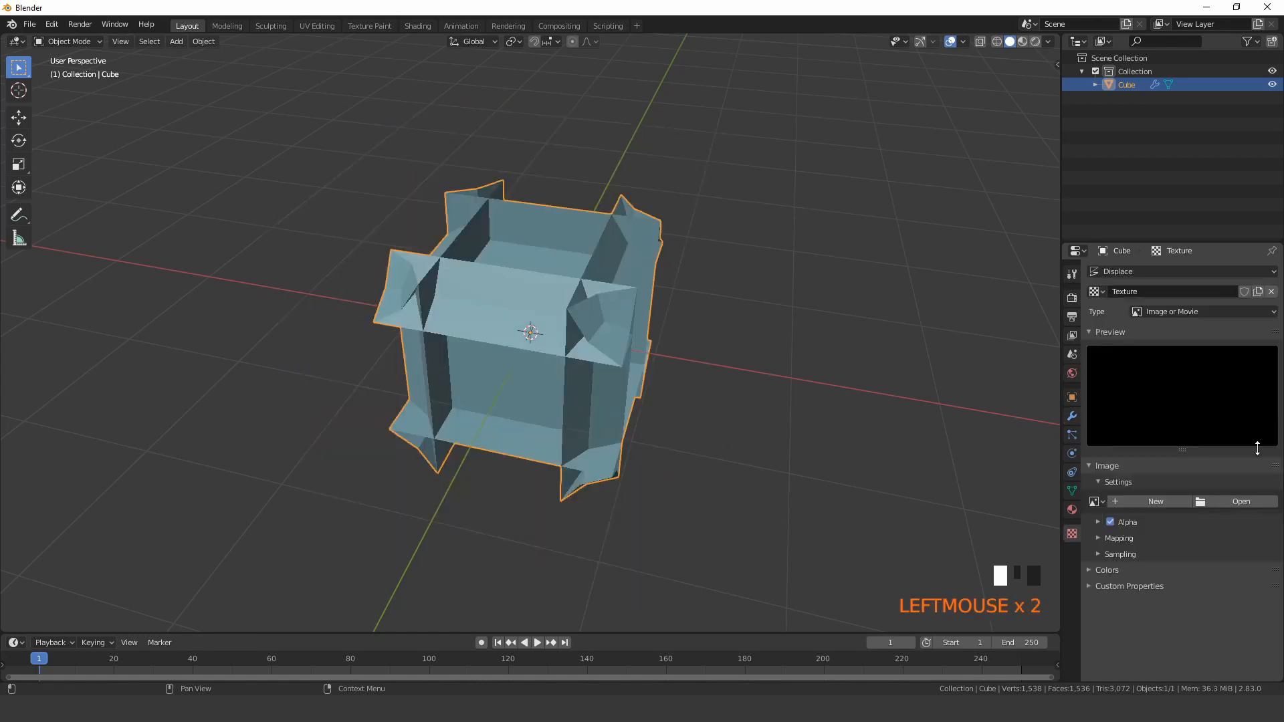
- Make the displacement texture Distorted Noise with a Voronoi F2 noise basis
{"action": "left_click", "coordinate": [1202, 312]}
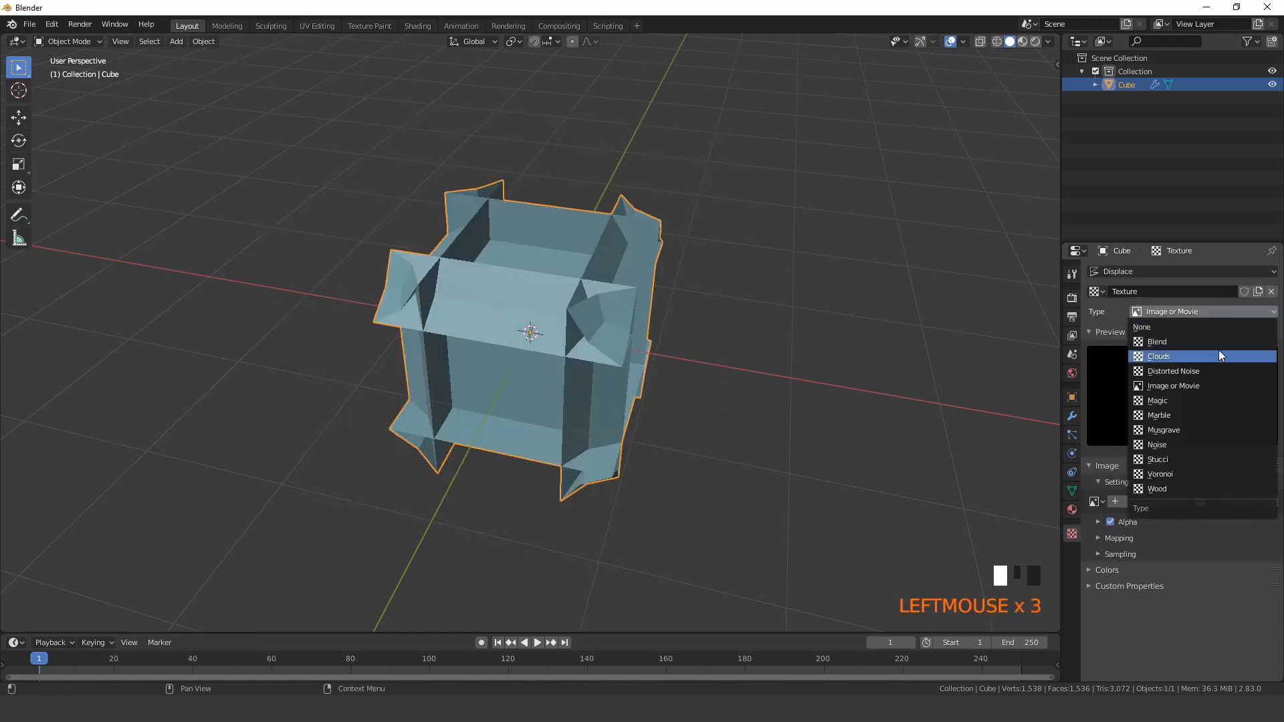
{"action": "left_click", "coordinate": [1172, 370]}
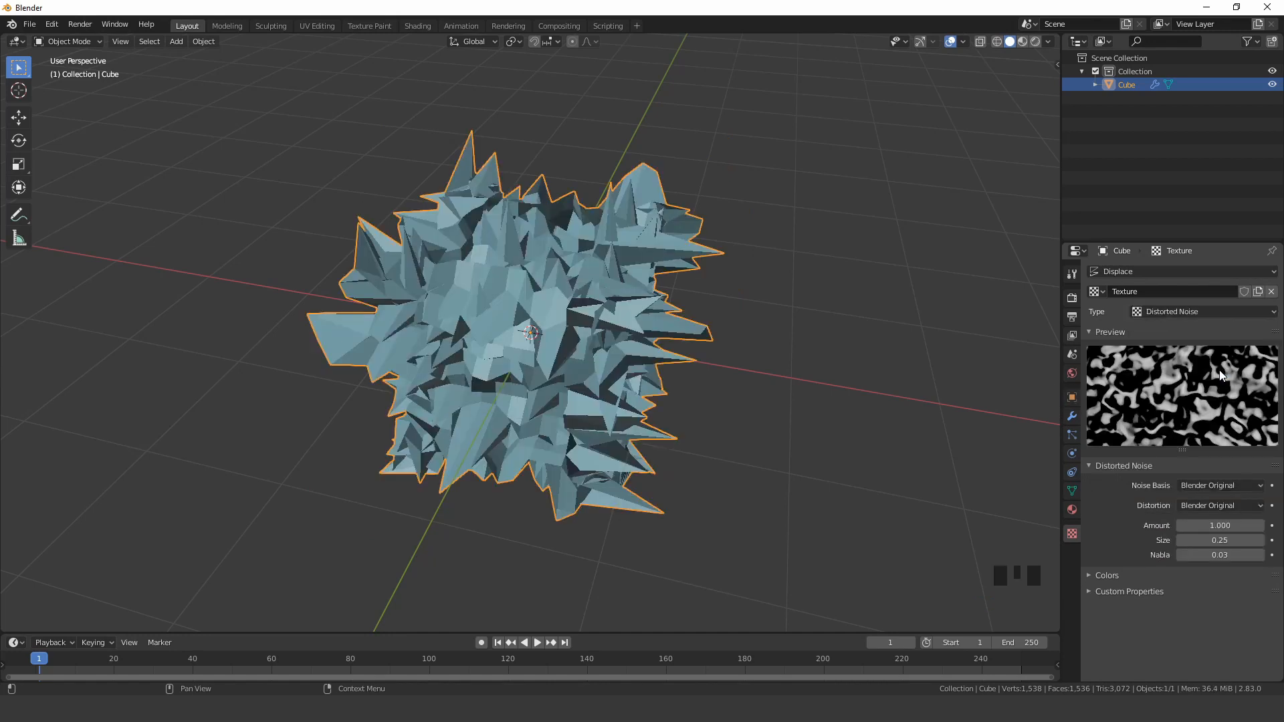
{"action": "left_click", "coordinate": [1218, 484]}
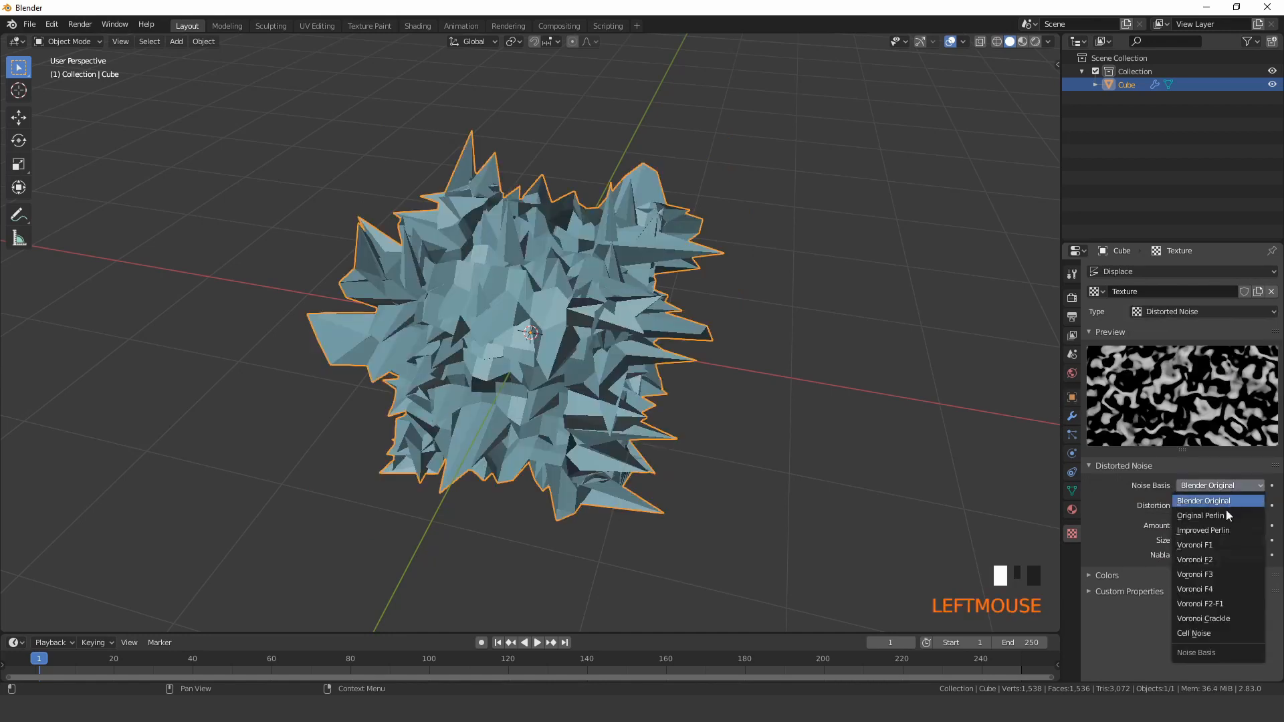
{"action": "left_click", "coordinate": [1194, 559]}
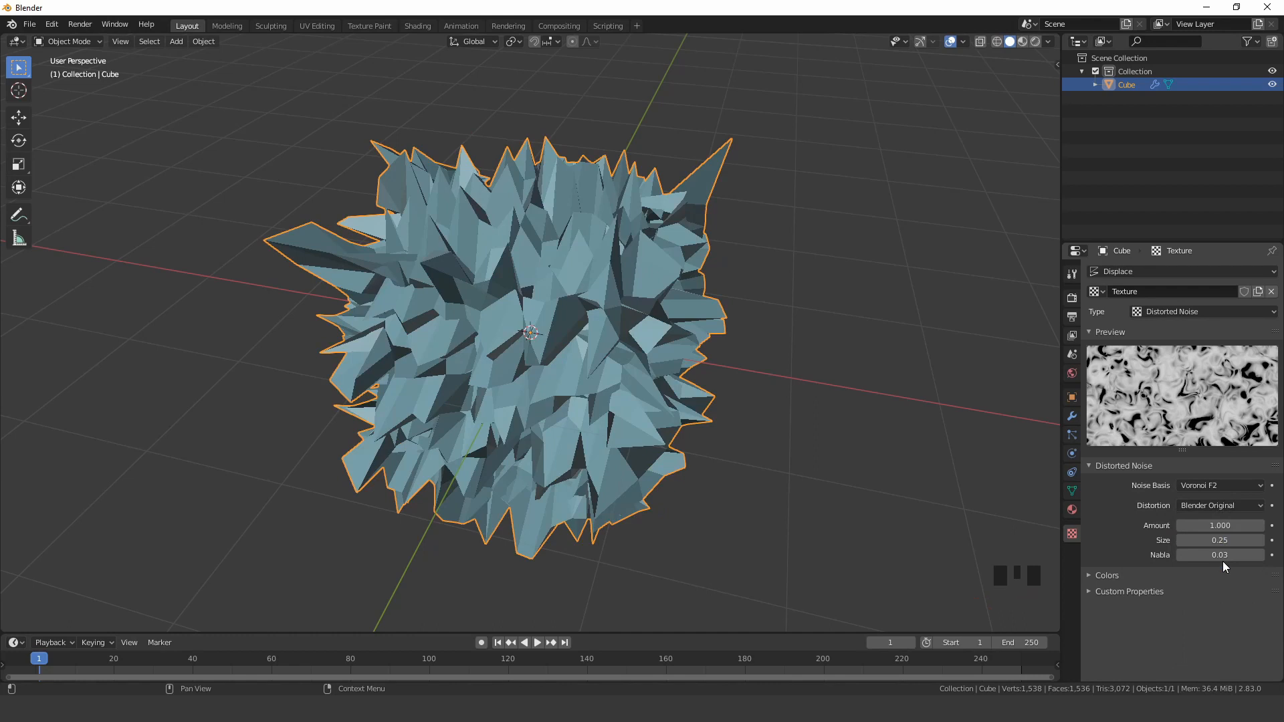
{"action": "mouse_move", "coordinate": [1071, 417]}
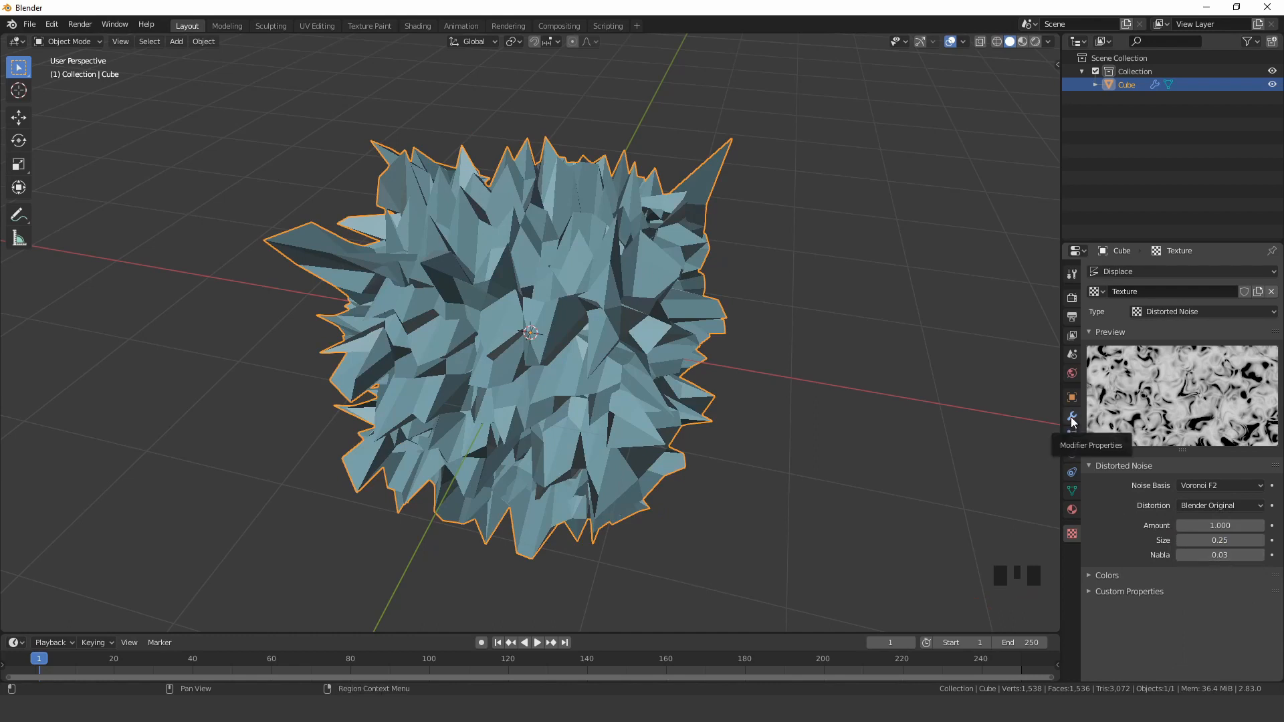
- Add a Remesh modifier in Blocks mode so the spiky cube becomes stacked cubes
{"action": "left_click", "coordinate": [1071, 417]}
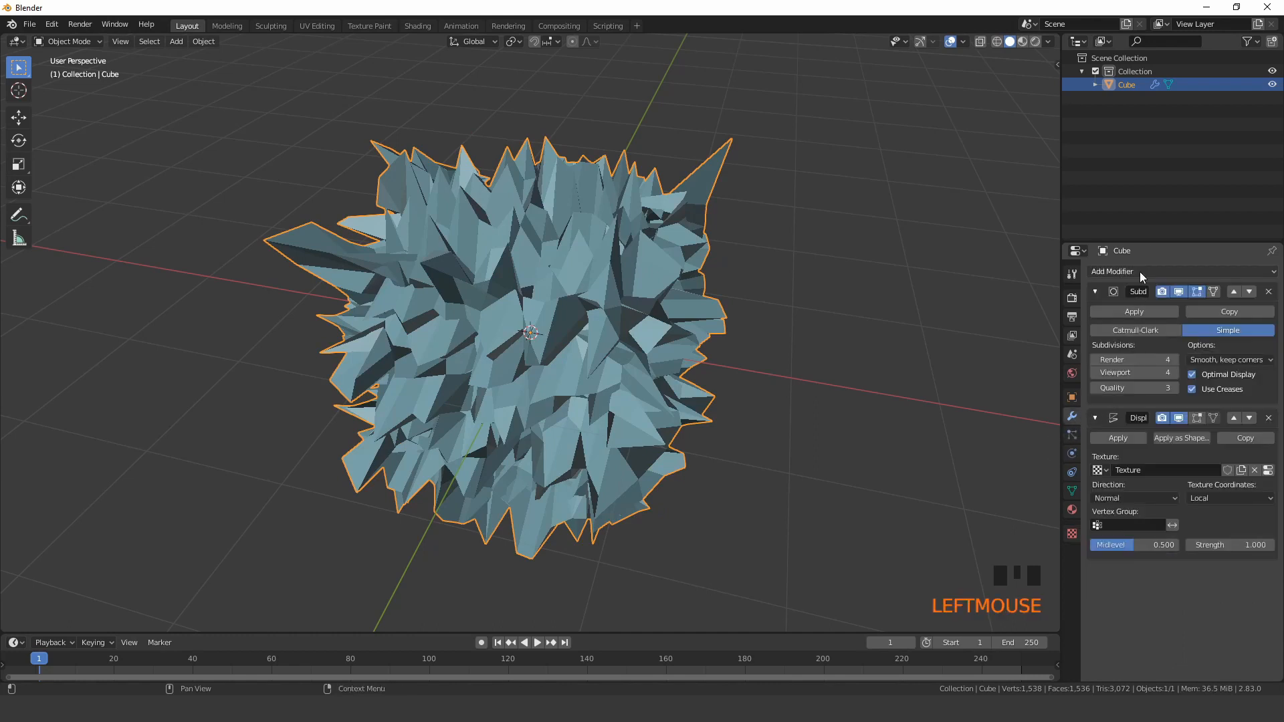
{"action": "left_click", "coordinate": [1111, 271]}
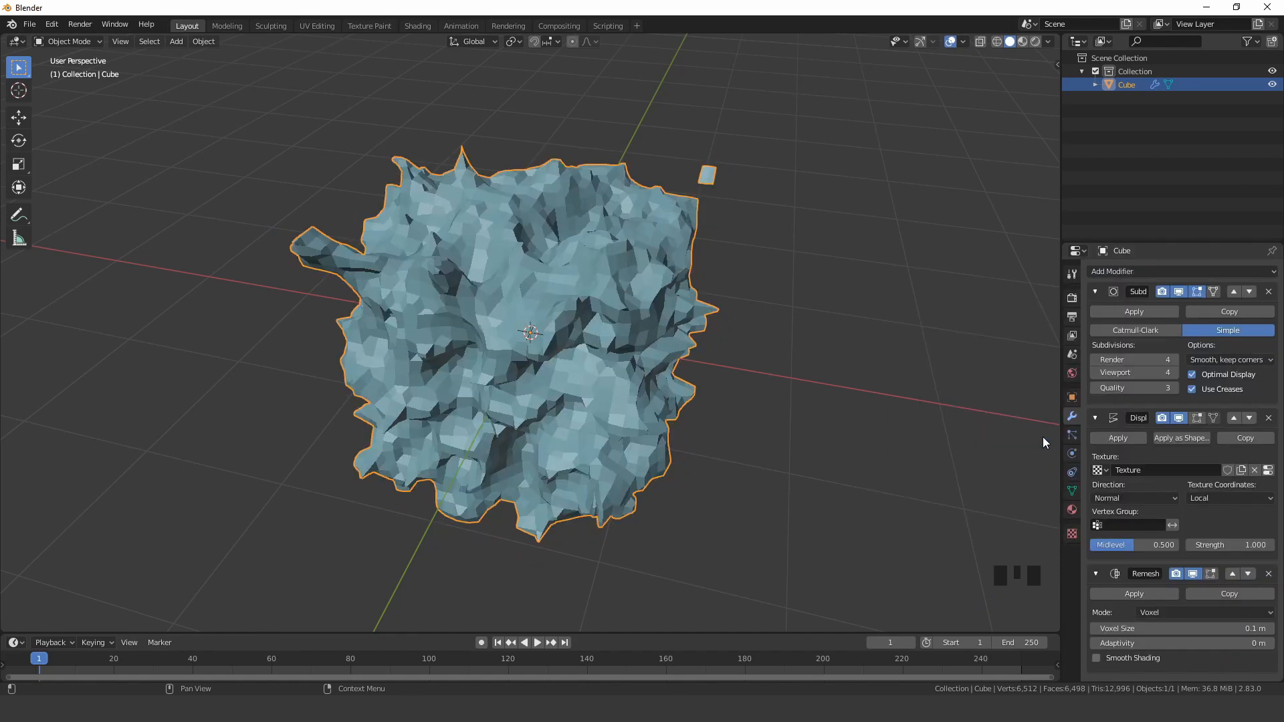
{"action": "scroll", "scroll_direction": "down", "scroll_amount": 3}
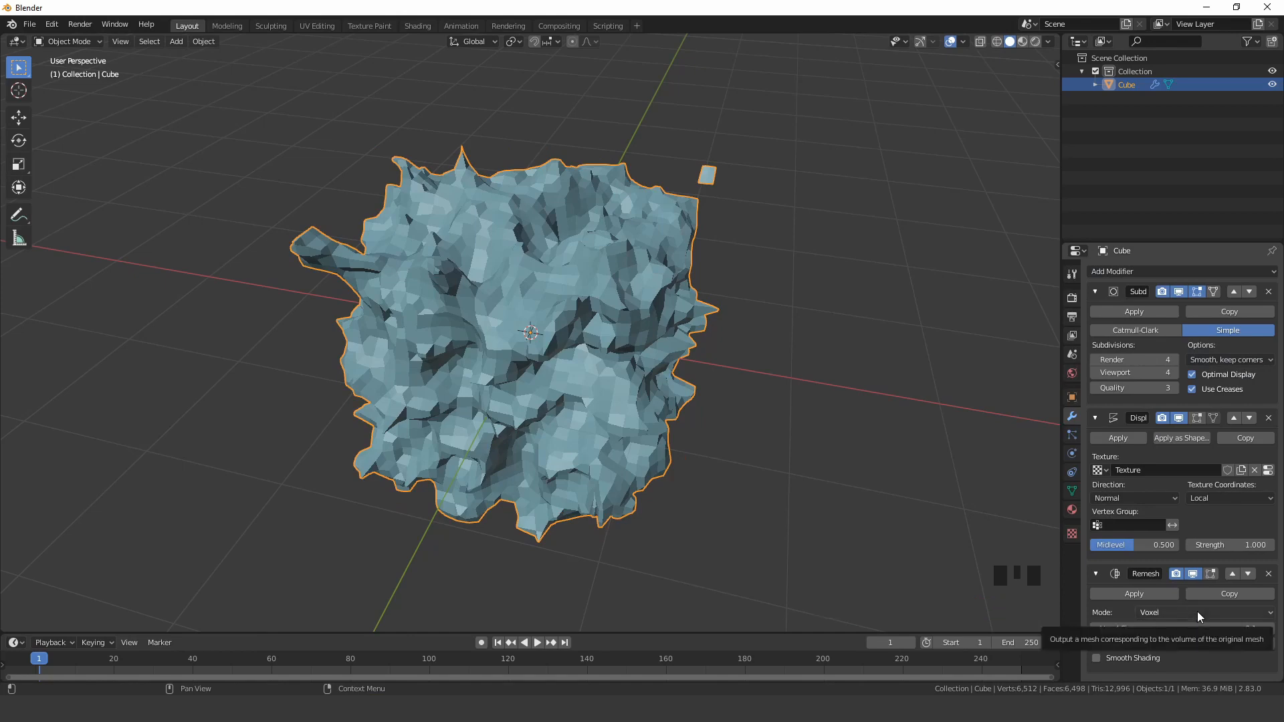
{"action": "left_click", "coordinate": [1204, 611]}
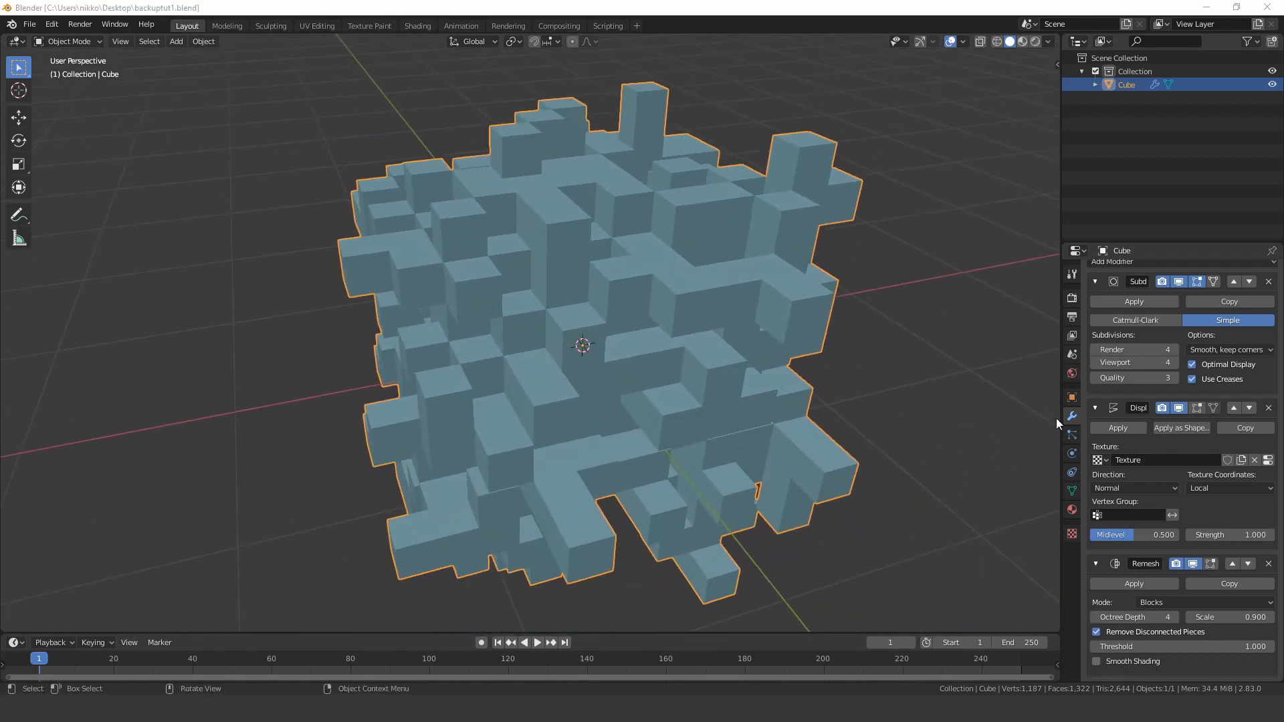
- Switch to Material Preview, make the lower area a Shader Editor and create a new material
{"action": "left_click", "coordinate": [1020, 41]}
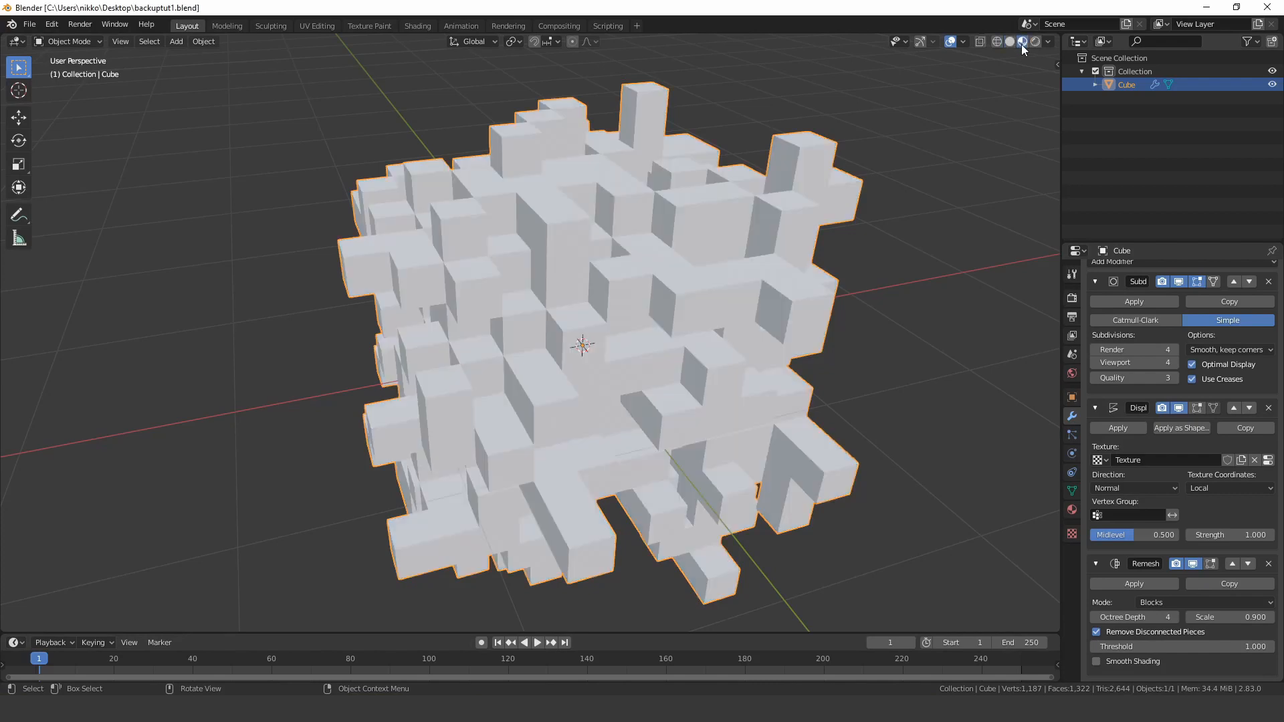
{"action": "mouse_move", "coordinate": [1056, 633]}
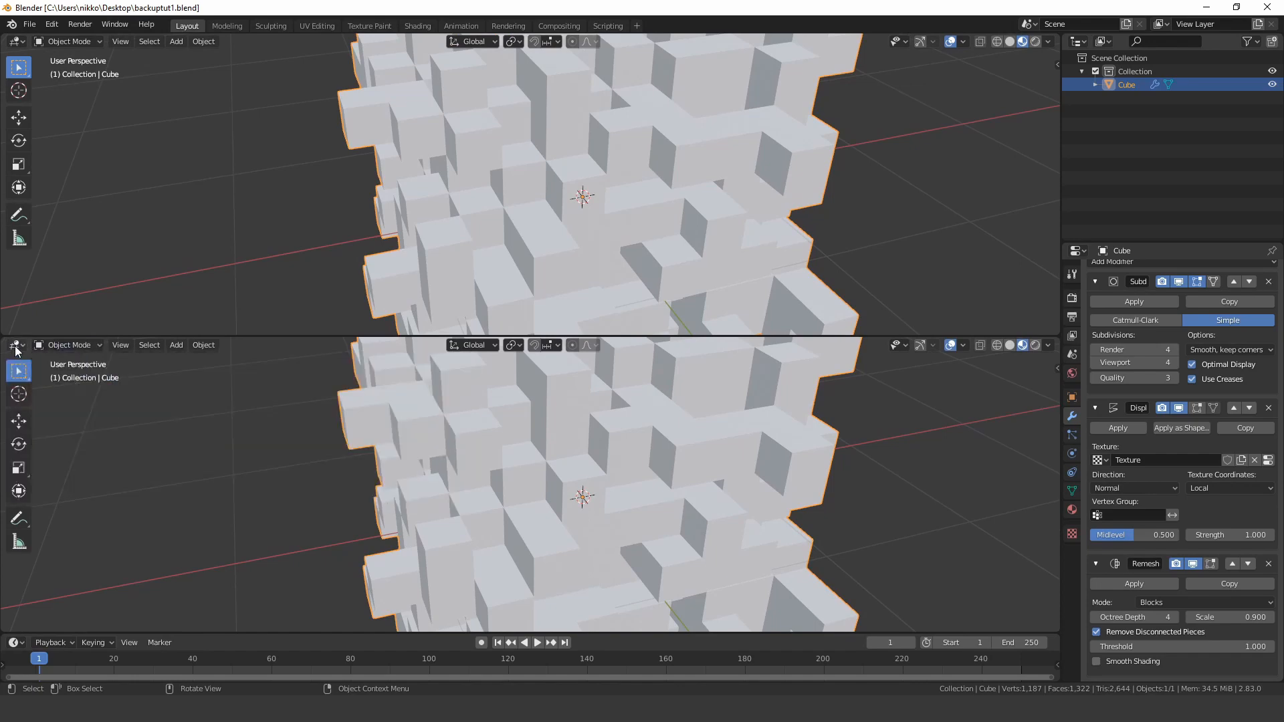
{"action": "left_click", "coordinate": [15, 343]}
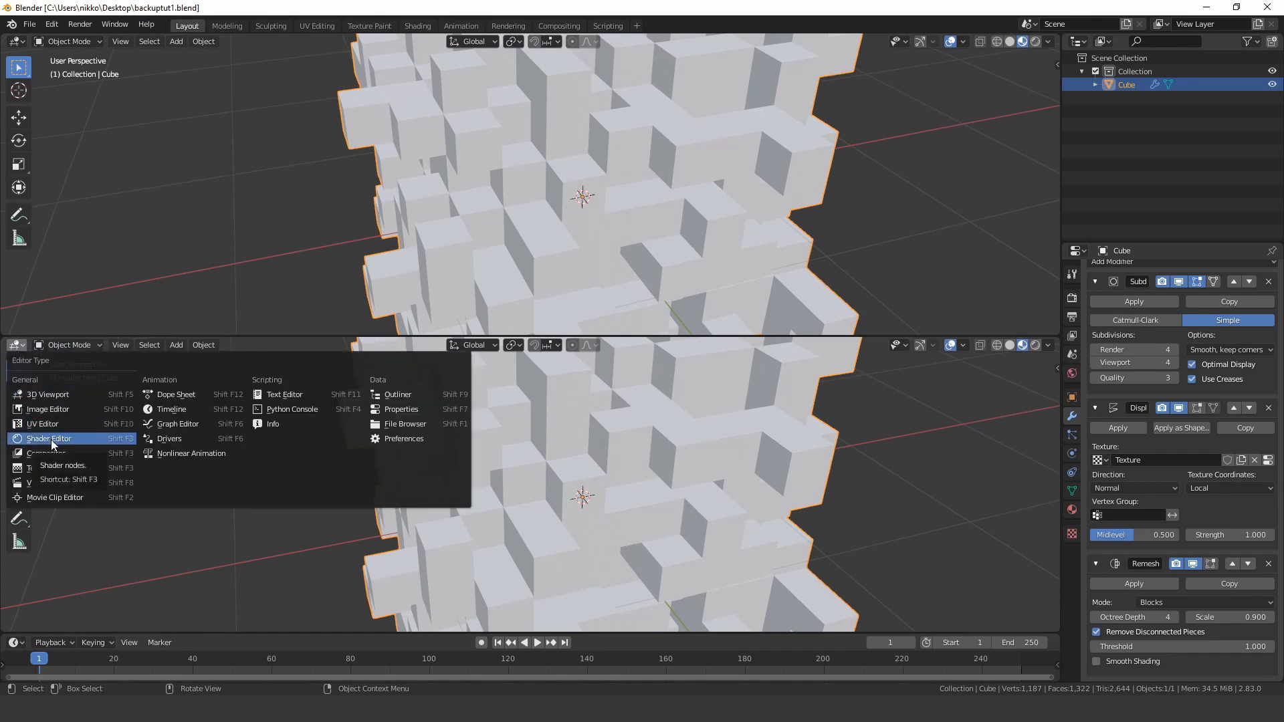
{"action": "left_click", "coordinate": [48, 438]}
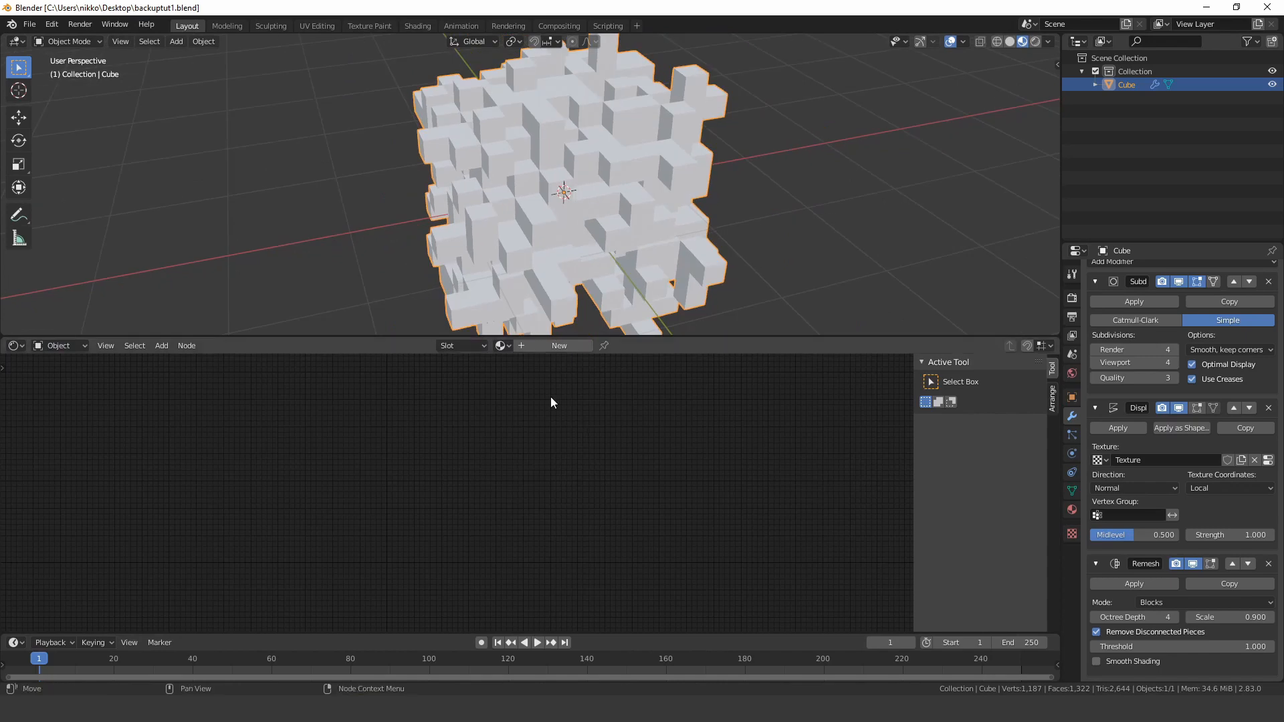
{"action": "left_click", "coordinate": [559, 345]}
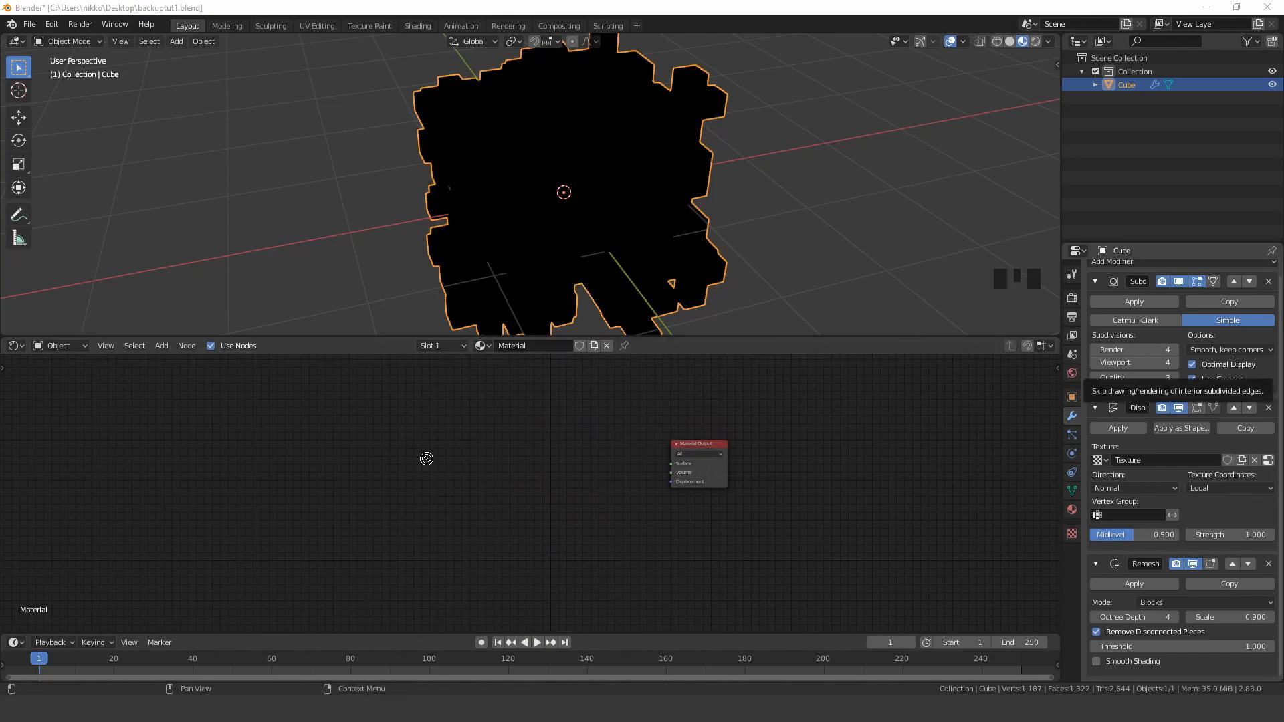
- Add a Texture Coordinate node and link Generated to the dog image's Vector input
{"action": "left_click", "coordinate": [464, 440]}
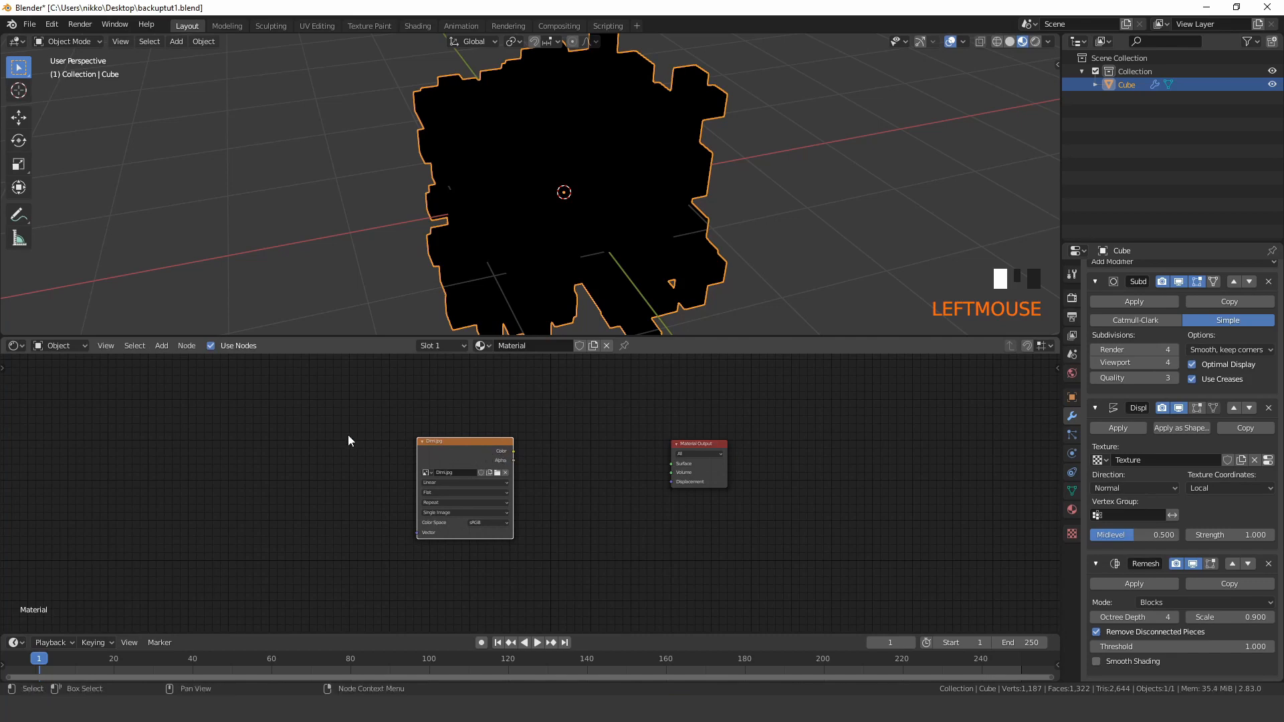
{"action": "key", "text": "shift+a"}
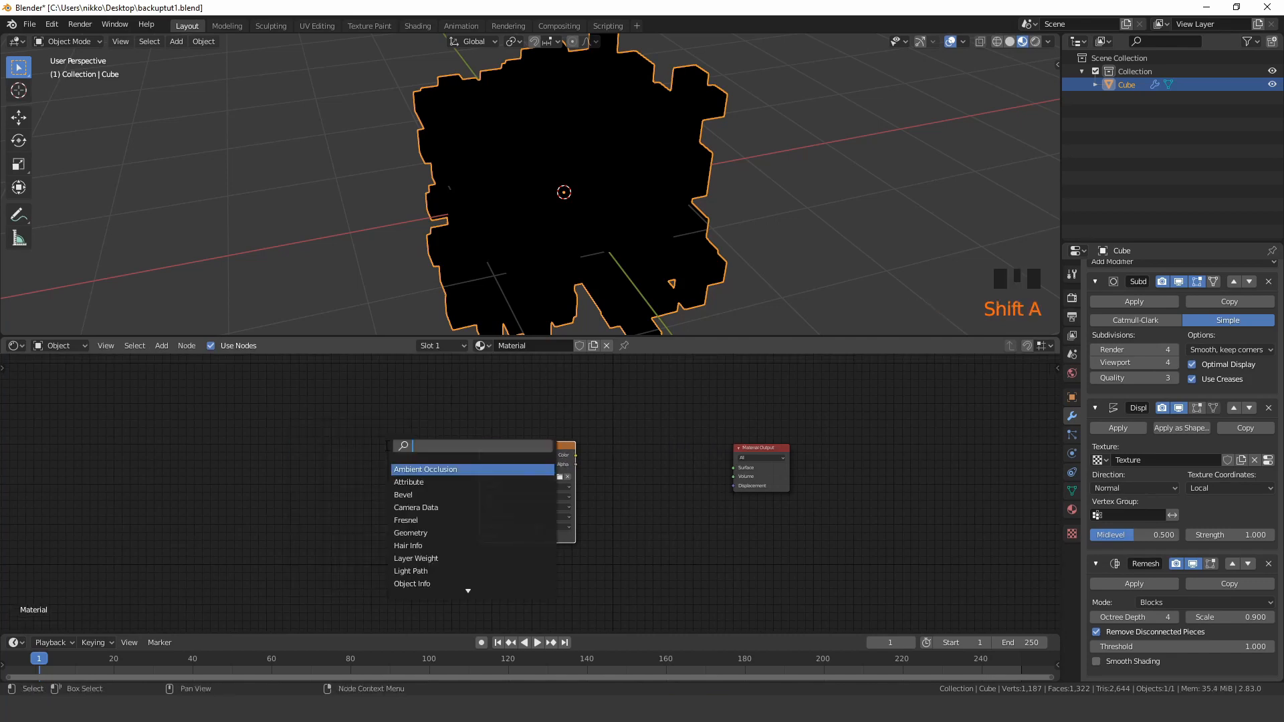
{"action": "type", "text": "text"}
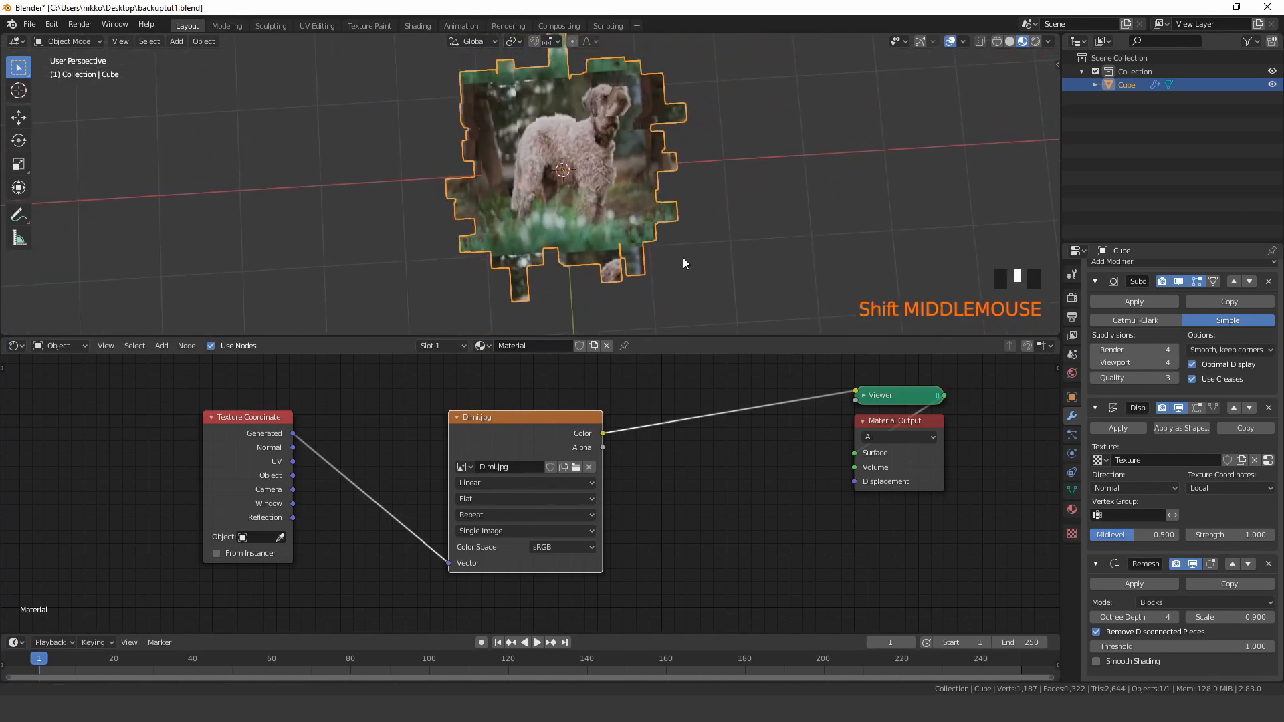
{"action": "scroll", "scroll_direction": "up", "scroll_amount": 3}
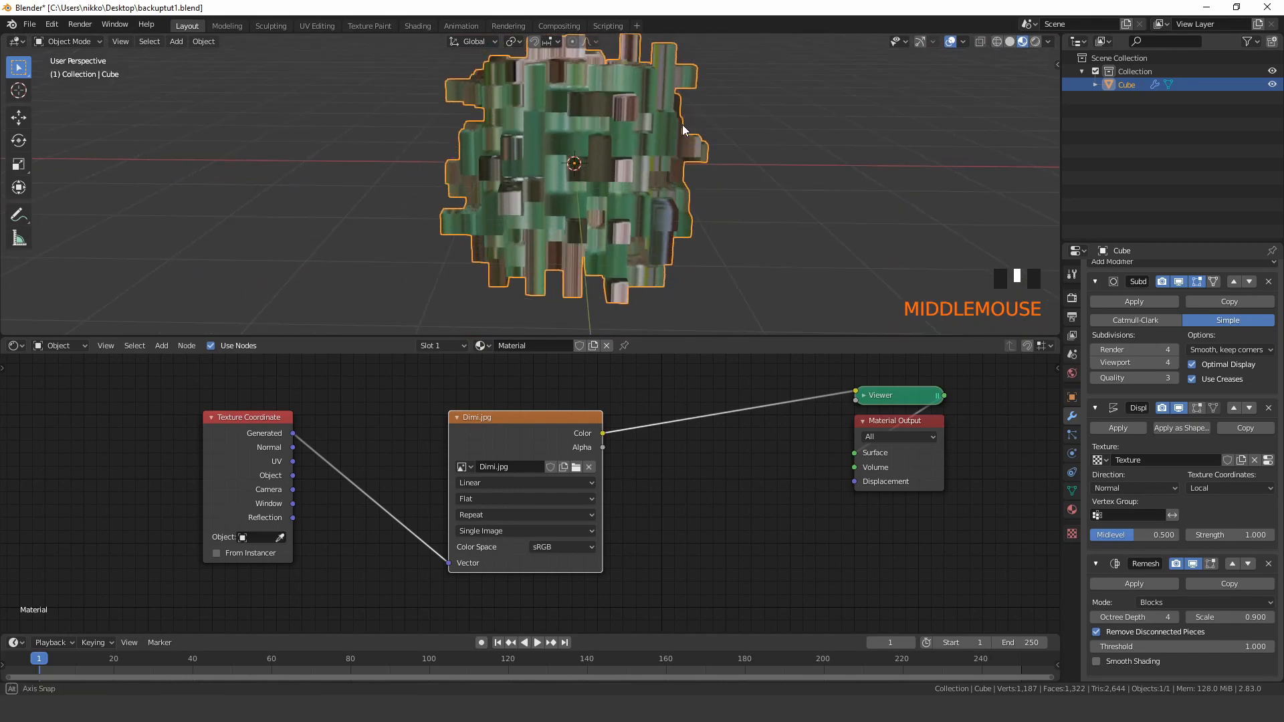
{"action": "left_click", "coordinate": [524, 498]}
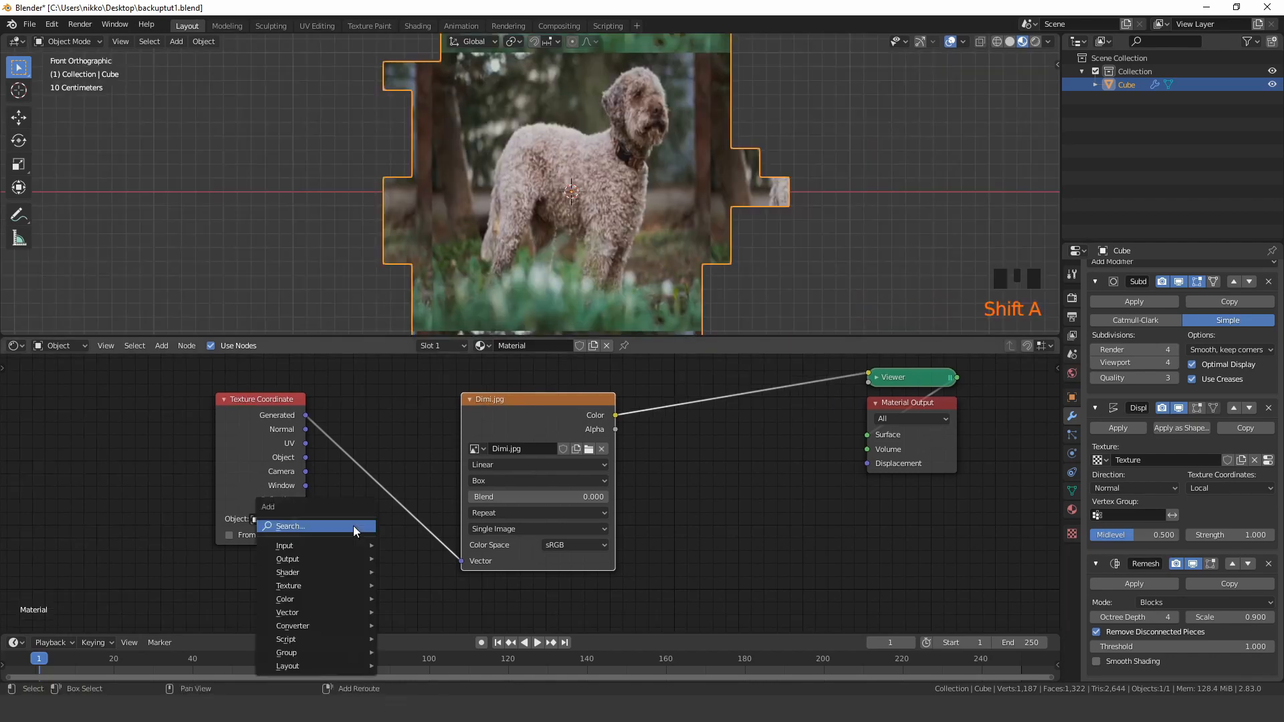
- Insert Mapping nodes scaling the dog photo by 4/6 and add a second Mapping node
{"action": "type", "text": "mpa"}
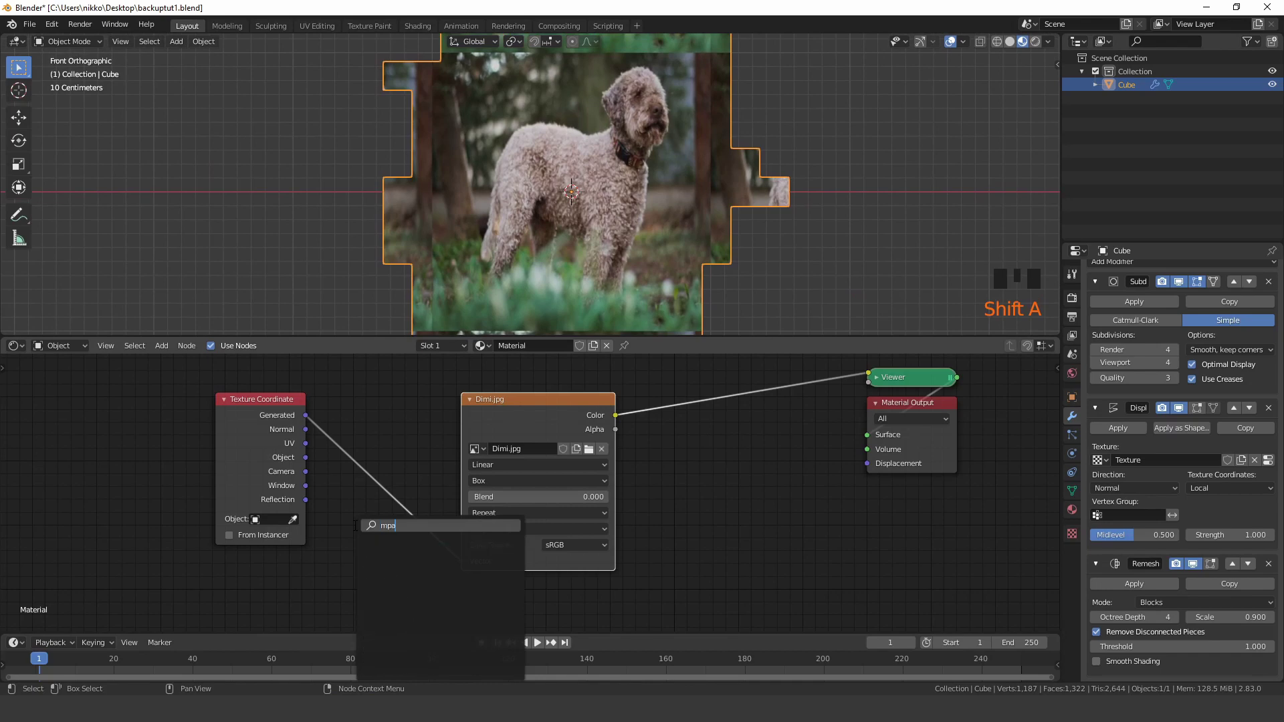
{"action": "type", "text": "p"}
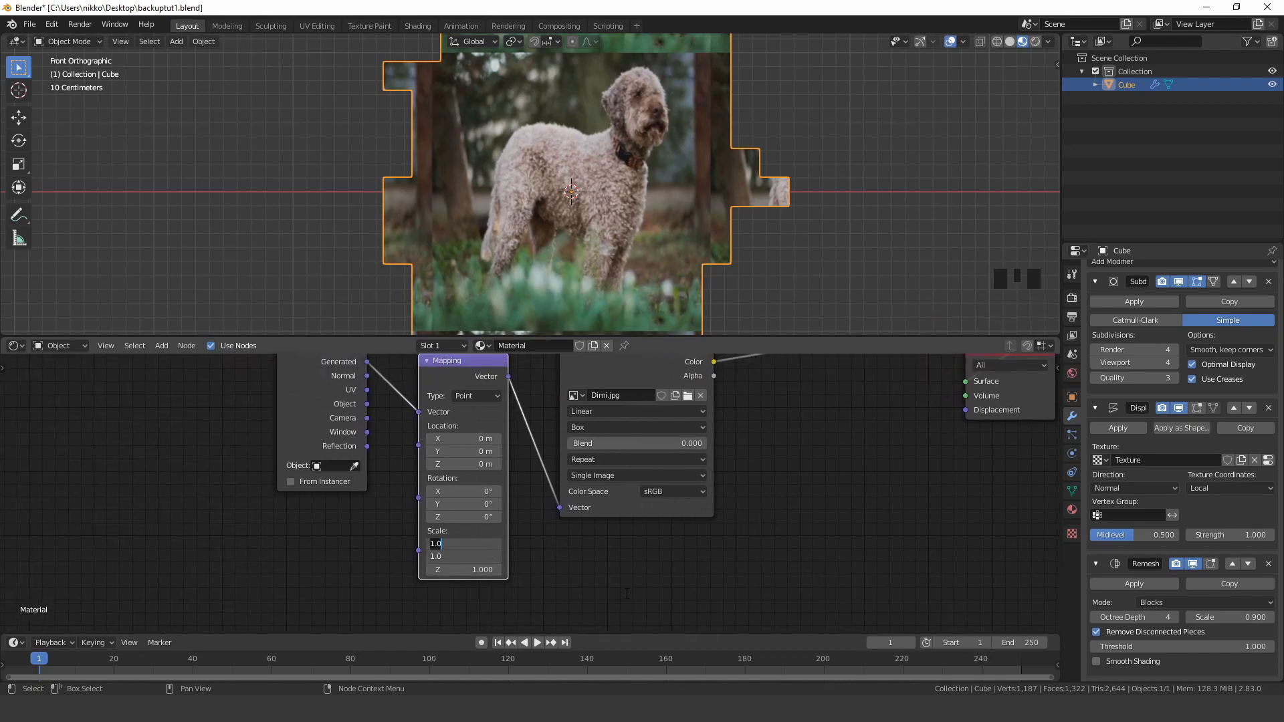
{"action": "type", "text": "4/6"}
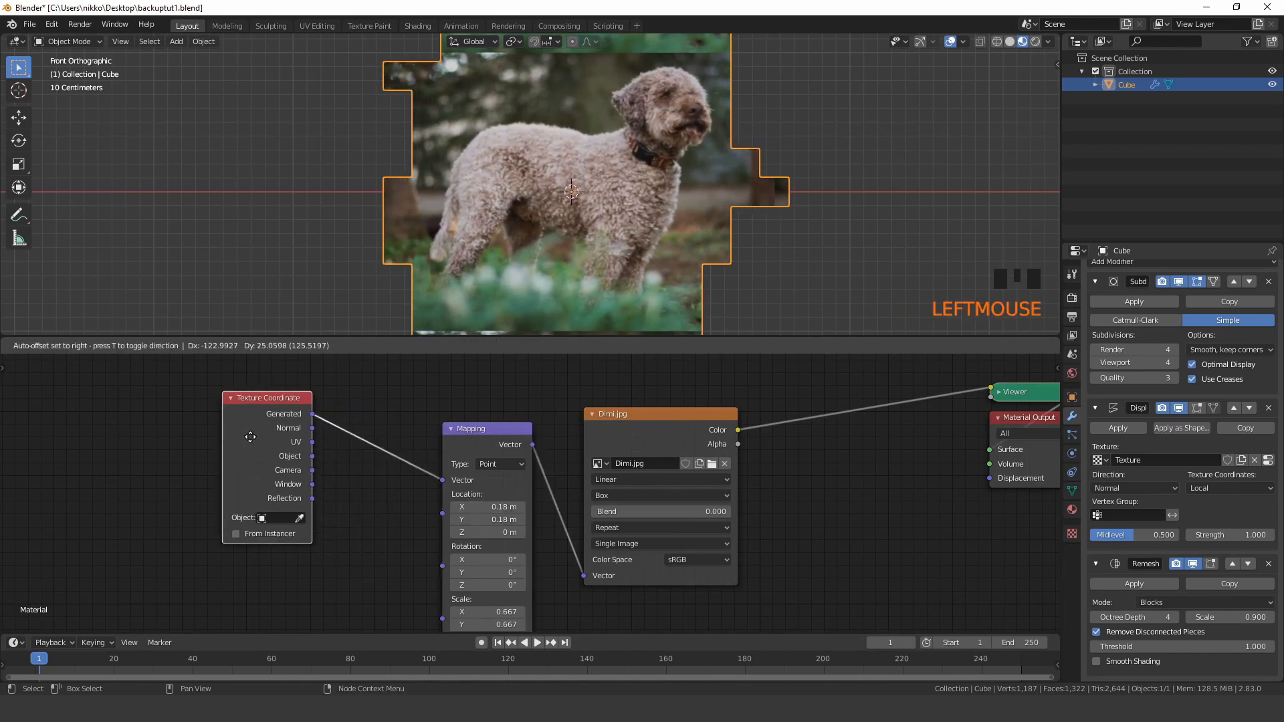
{"action": "key", "text": "shift+a"}
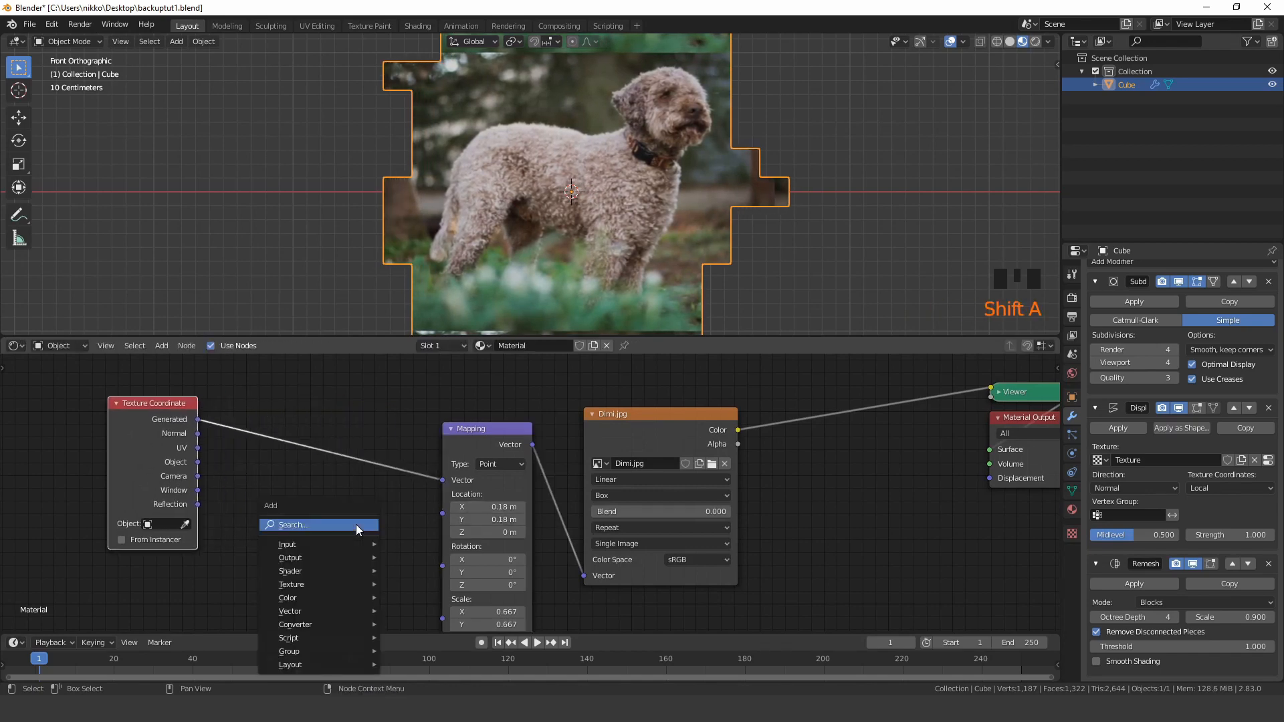
{"action": "type", "text": "mapp"}
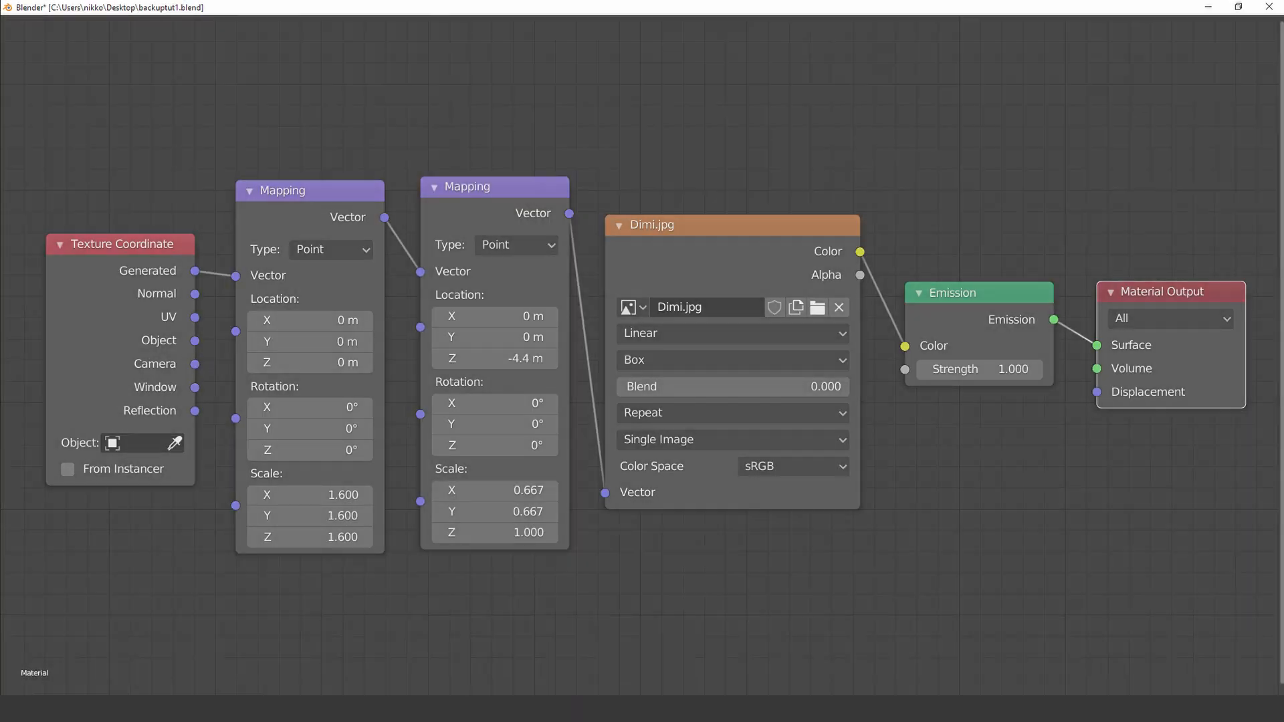
- Leave the node view, add a camera to the scene and look through it
{"action": "key", "text": "ctrl+alt+space"}
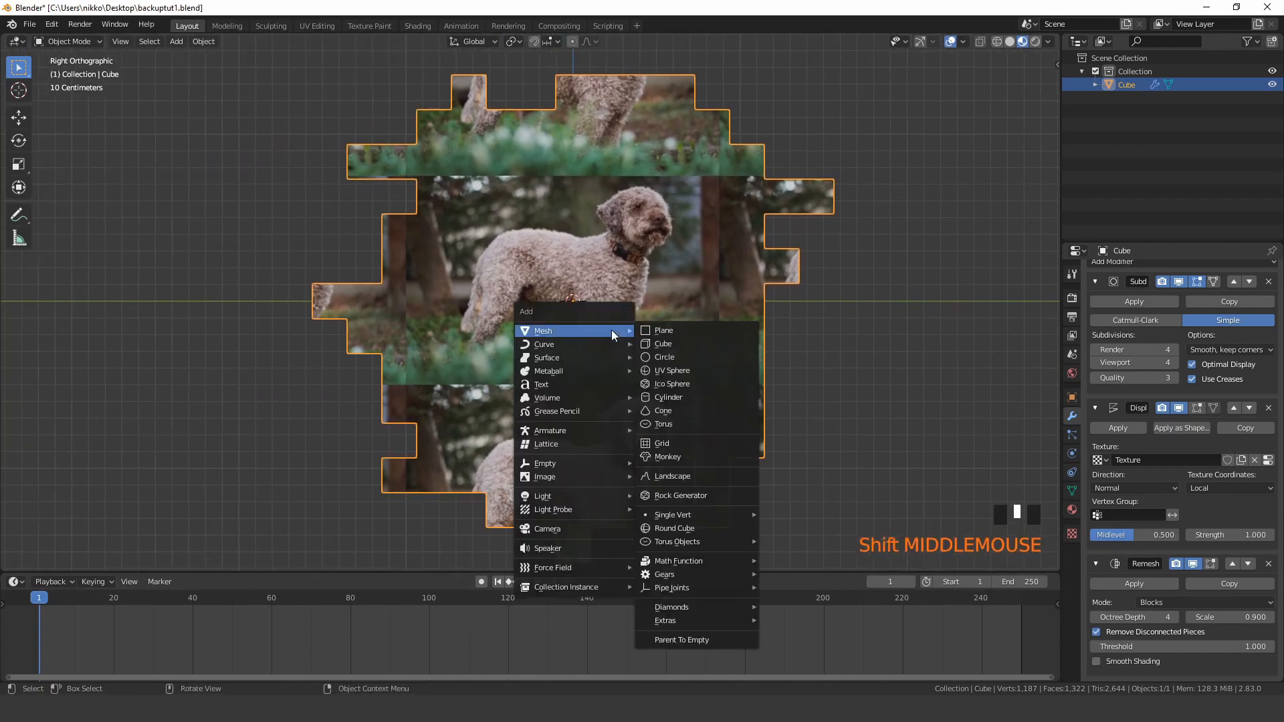
{"action": "left_click", "coordinate": [548, 528]}
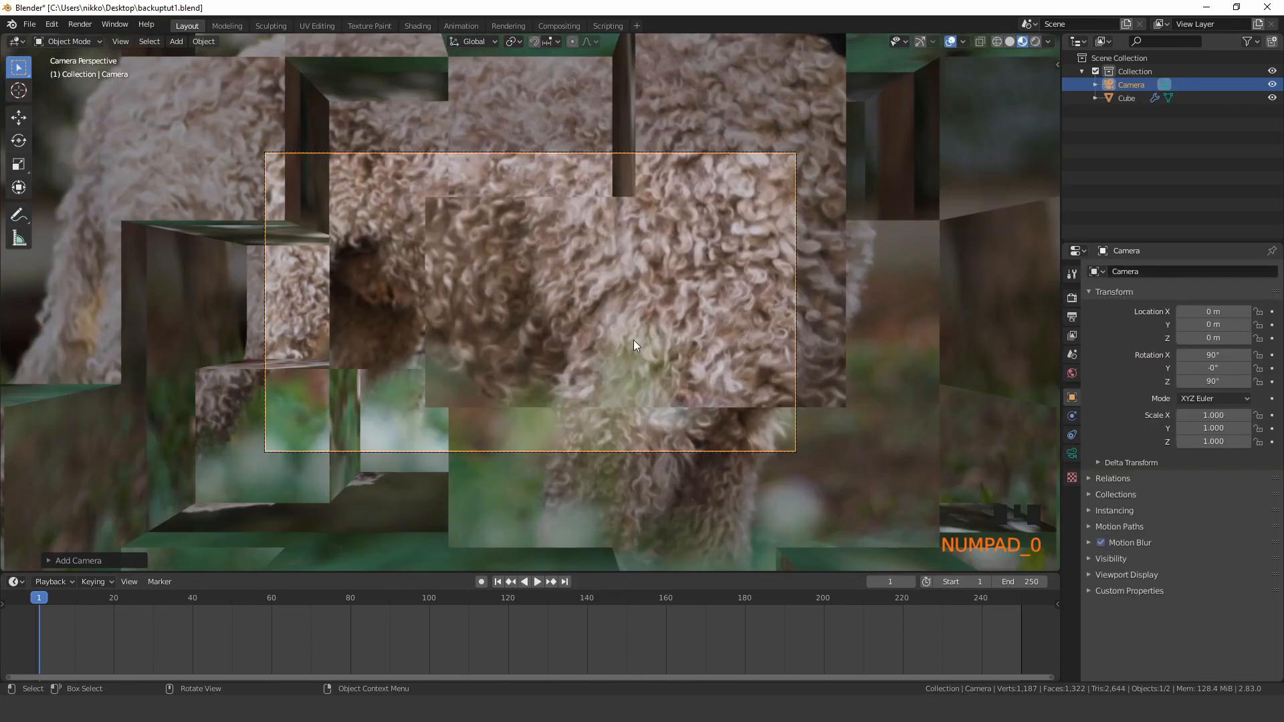
{"action": "key", "text": "g"}
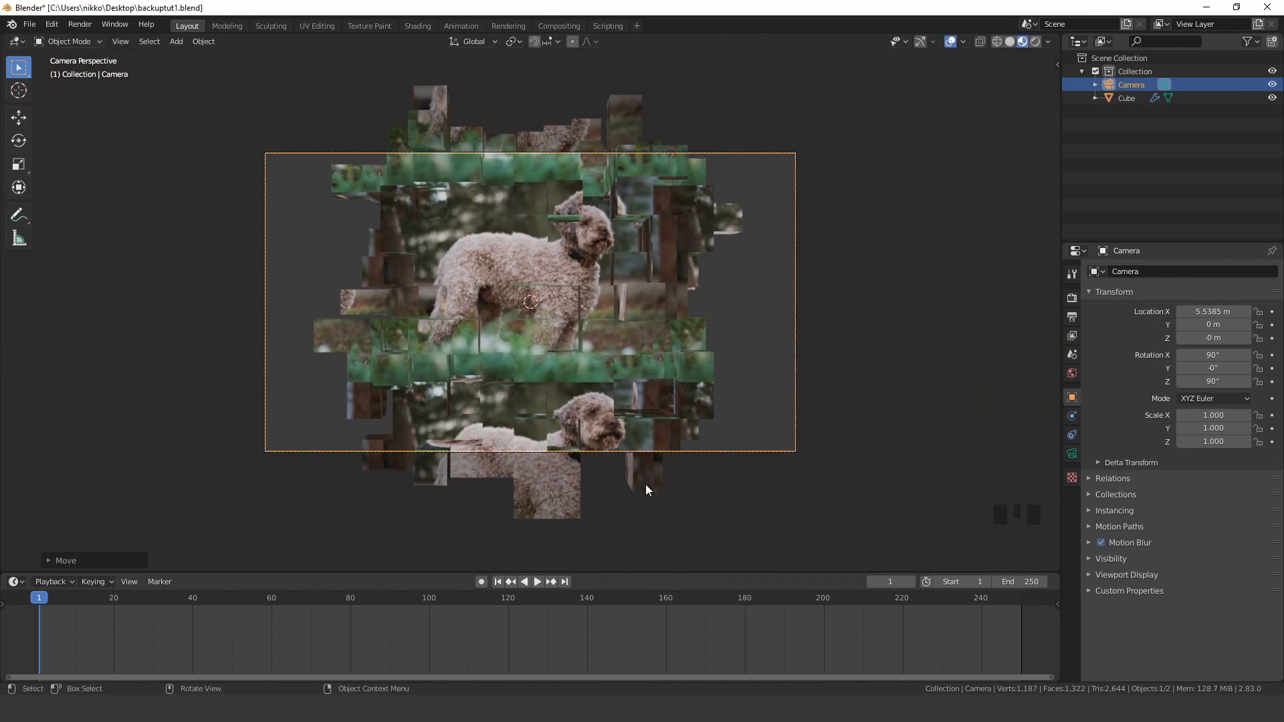
- Make the camera orthographic at scale 1.71 and nudge it so the dog fills the frame
{"action": "left_click", "coordinate": [1071, 454]}
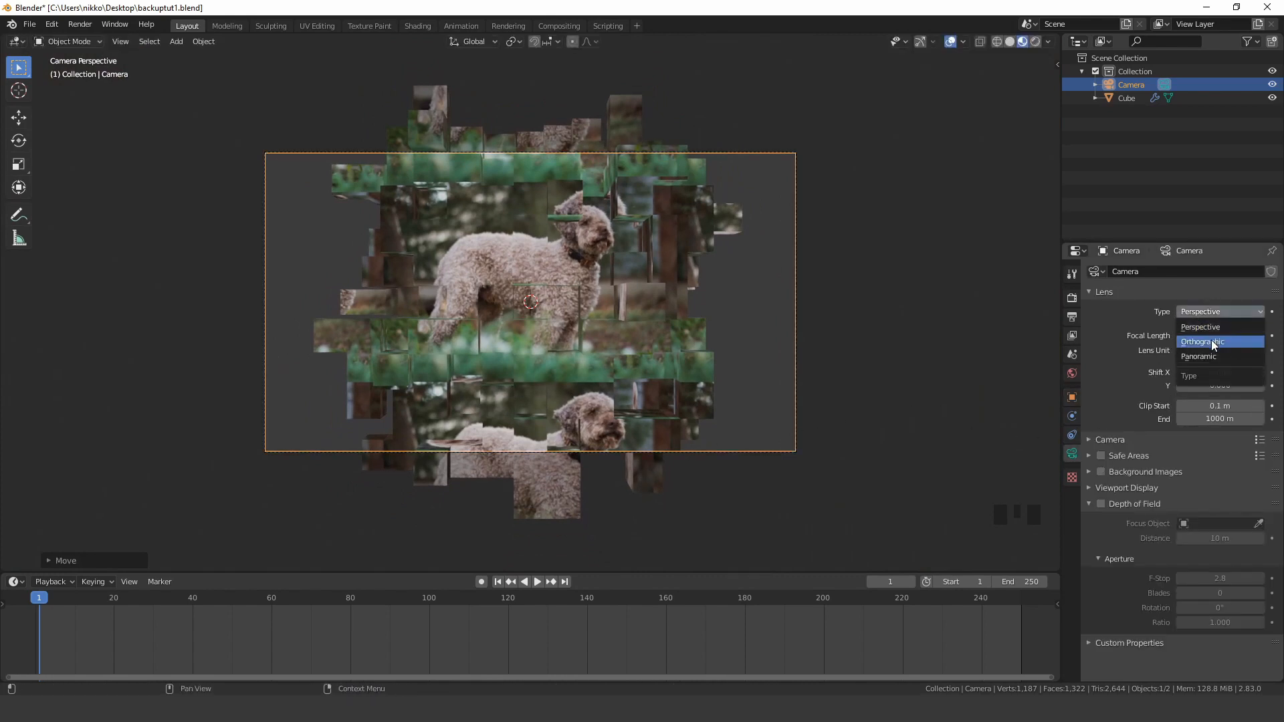
{"action": "left_click", "coordinate": [1204, 341]}
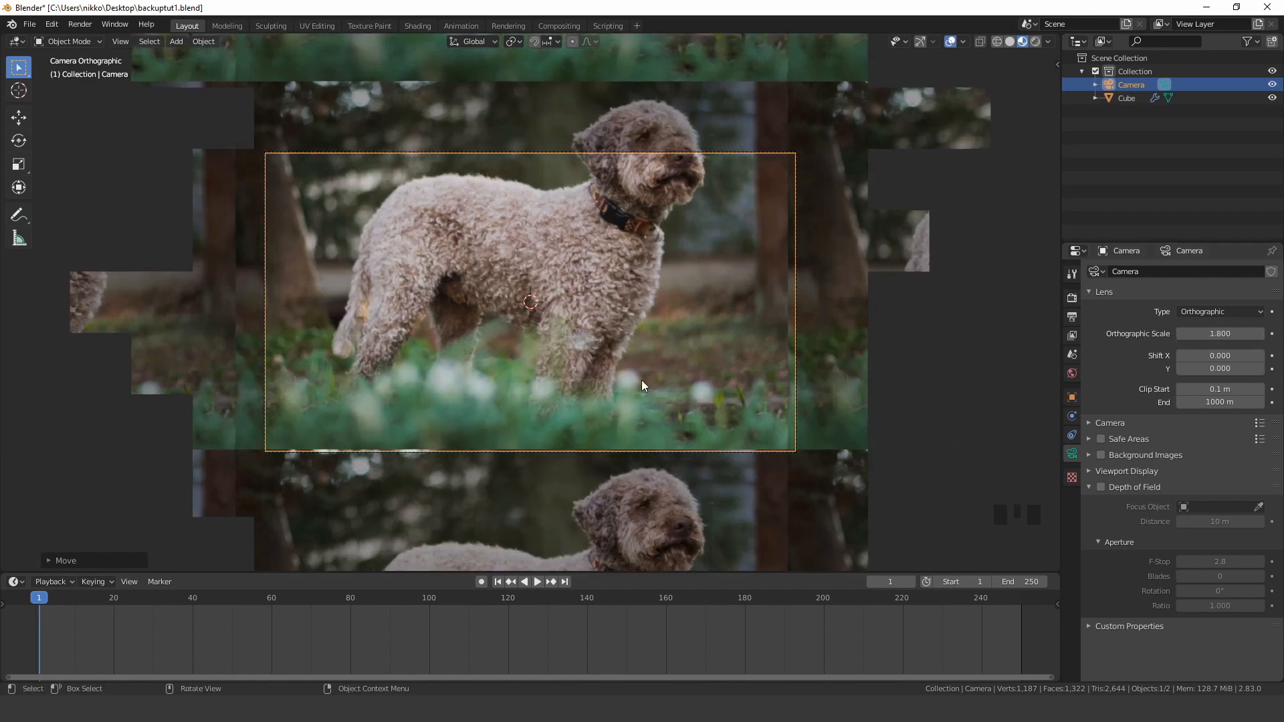
{"action": "key", "text": "g"}
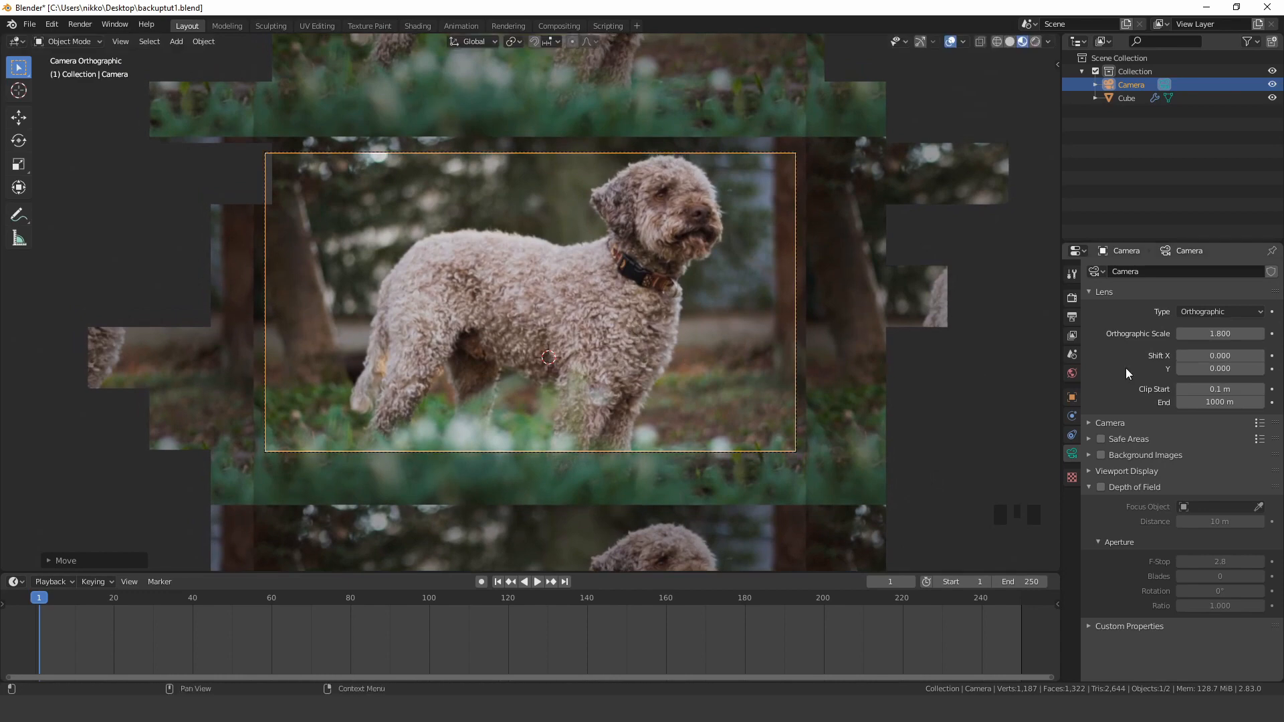
{"action": "key", "text": "g"}
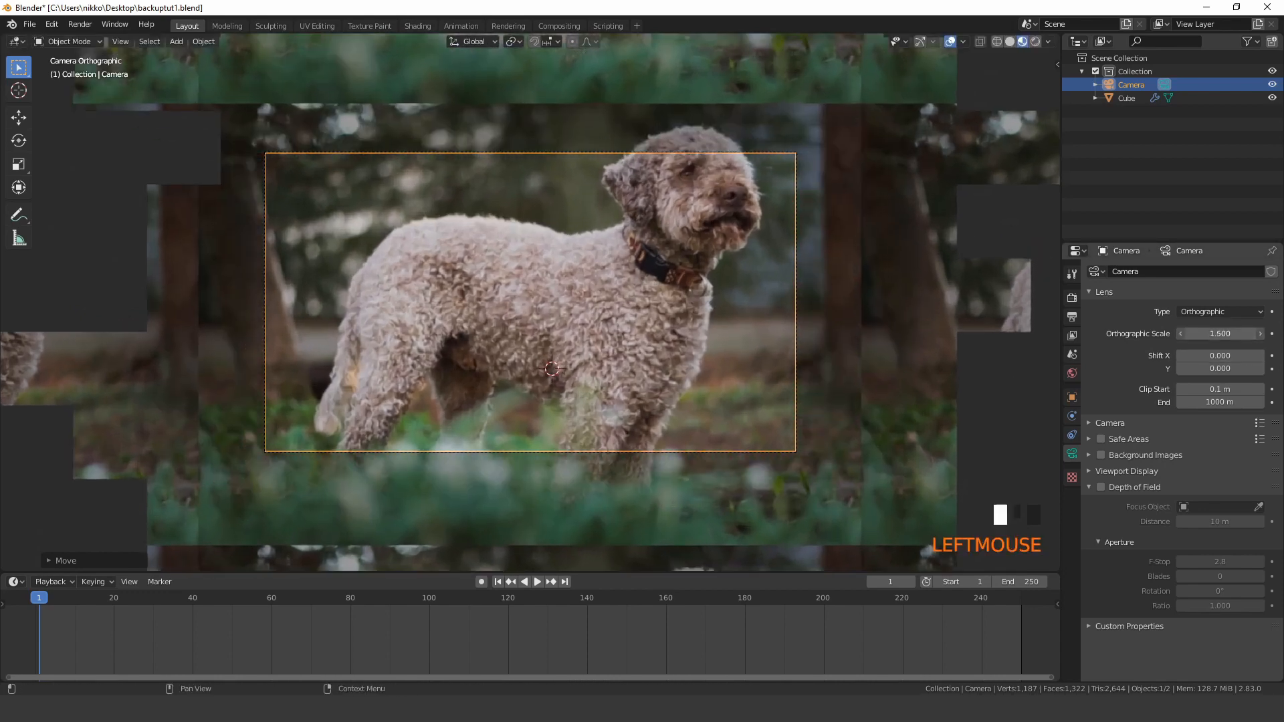
{"action": "key", "text": "g"}
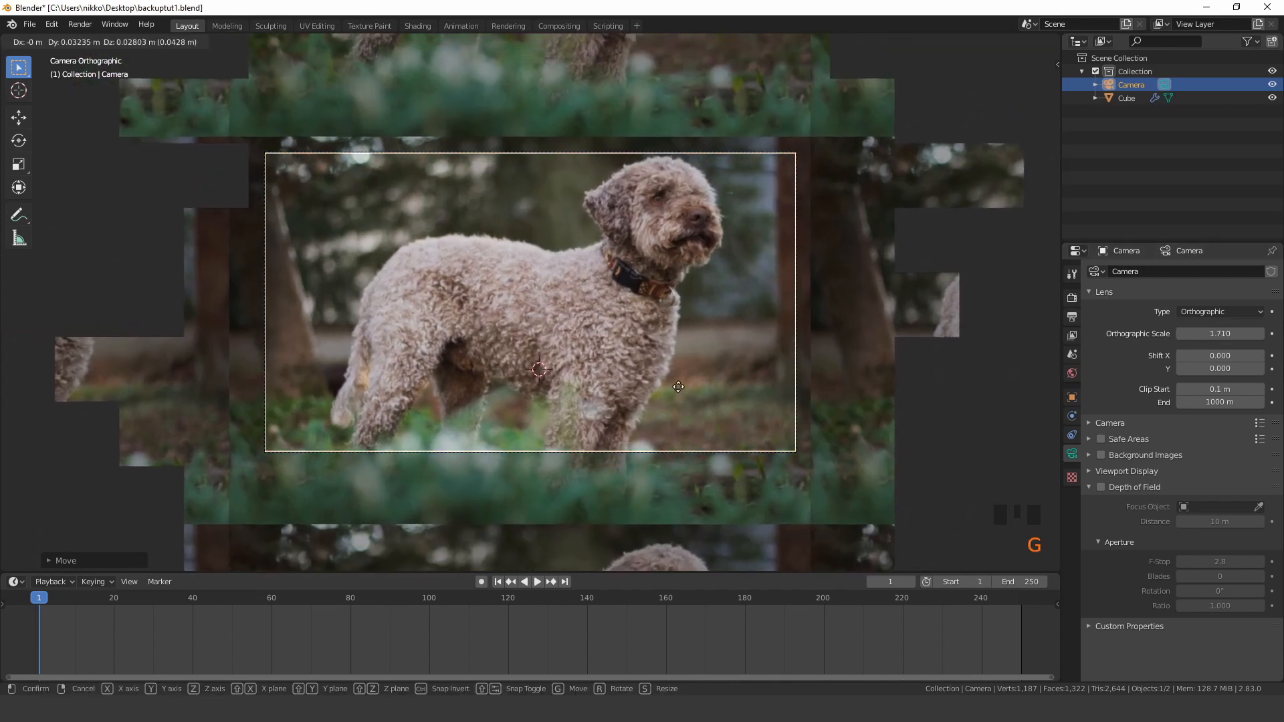
{"action": "mouse_move", "coordinate": [678, 386]}
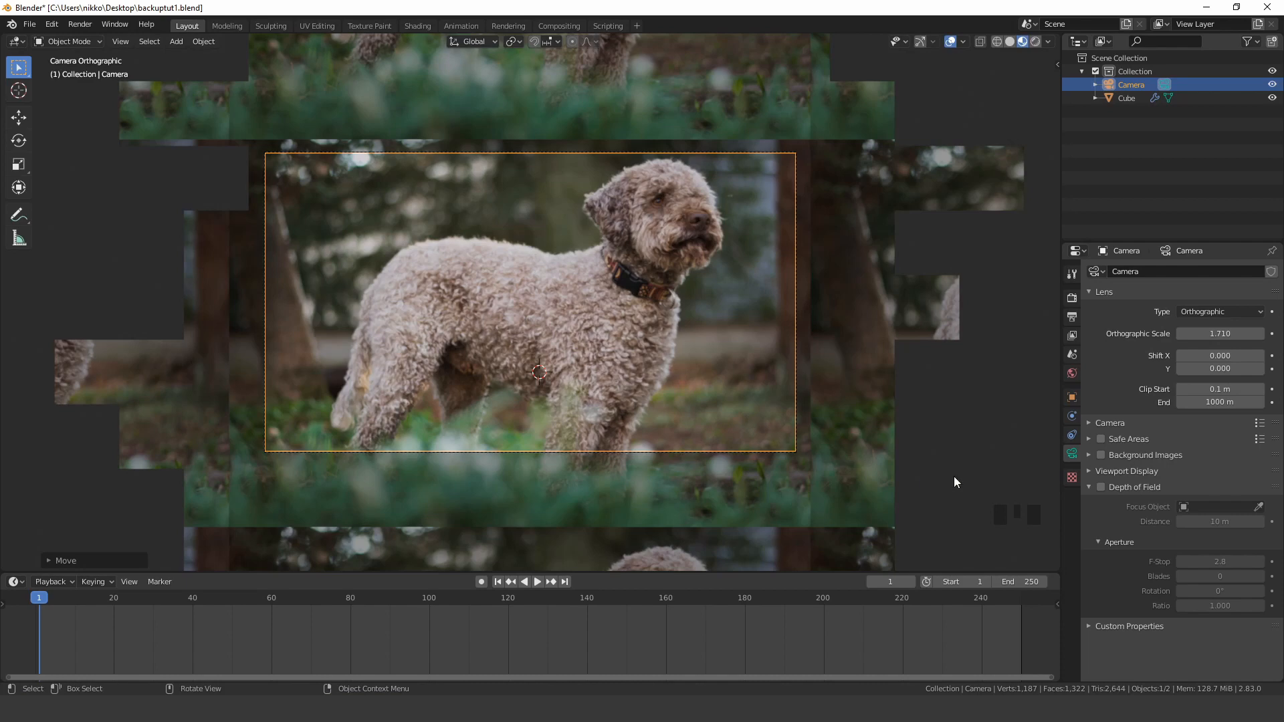
- Keyframe the cube's Z rotation at 0° on frame 1 via the N panel
{"action": "left_click", "coordinate": [656, 286]}
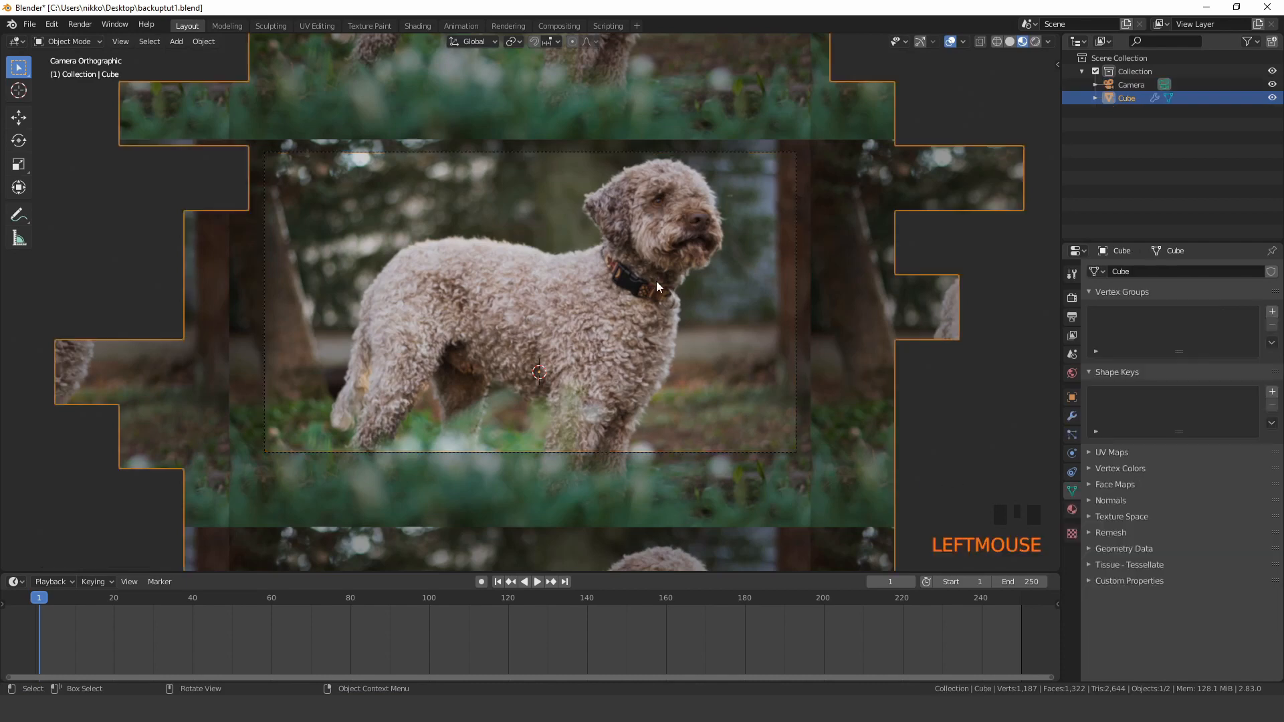
{"action": "key", "text": "n"}
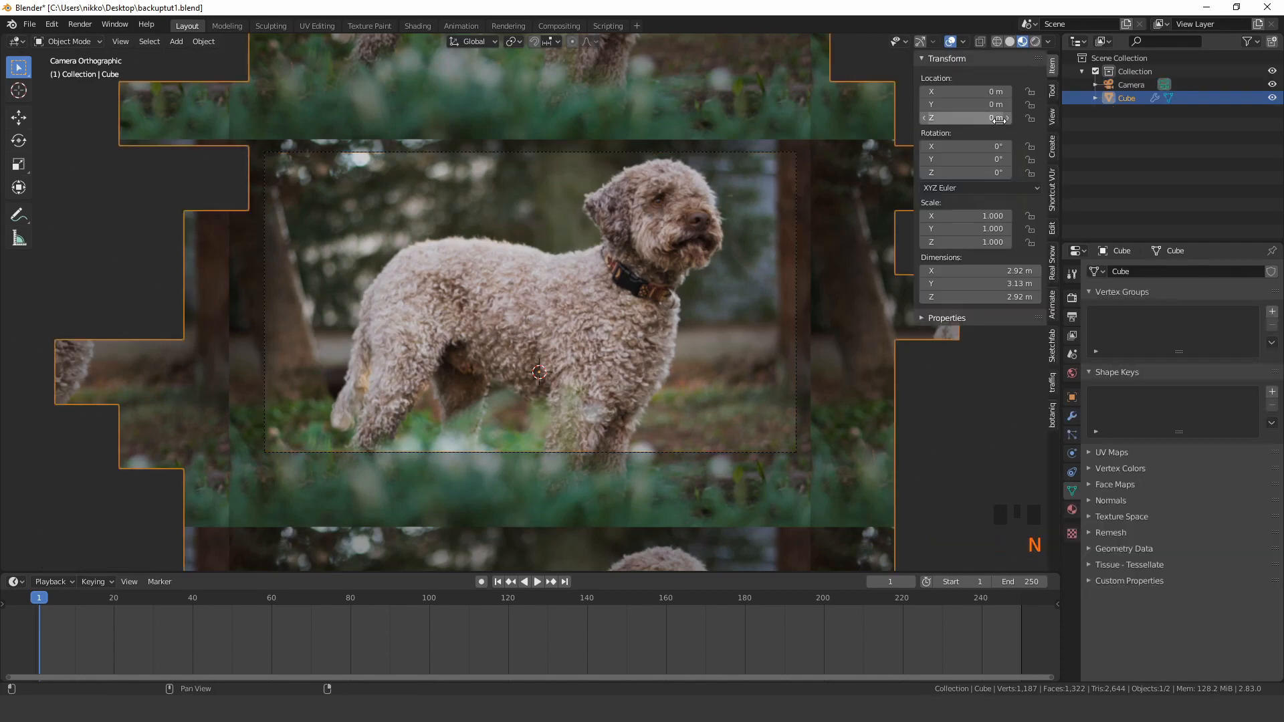
{"action": "right_click", "coordinate": [964, 118]}
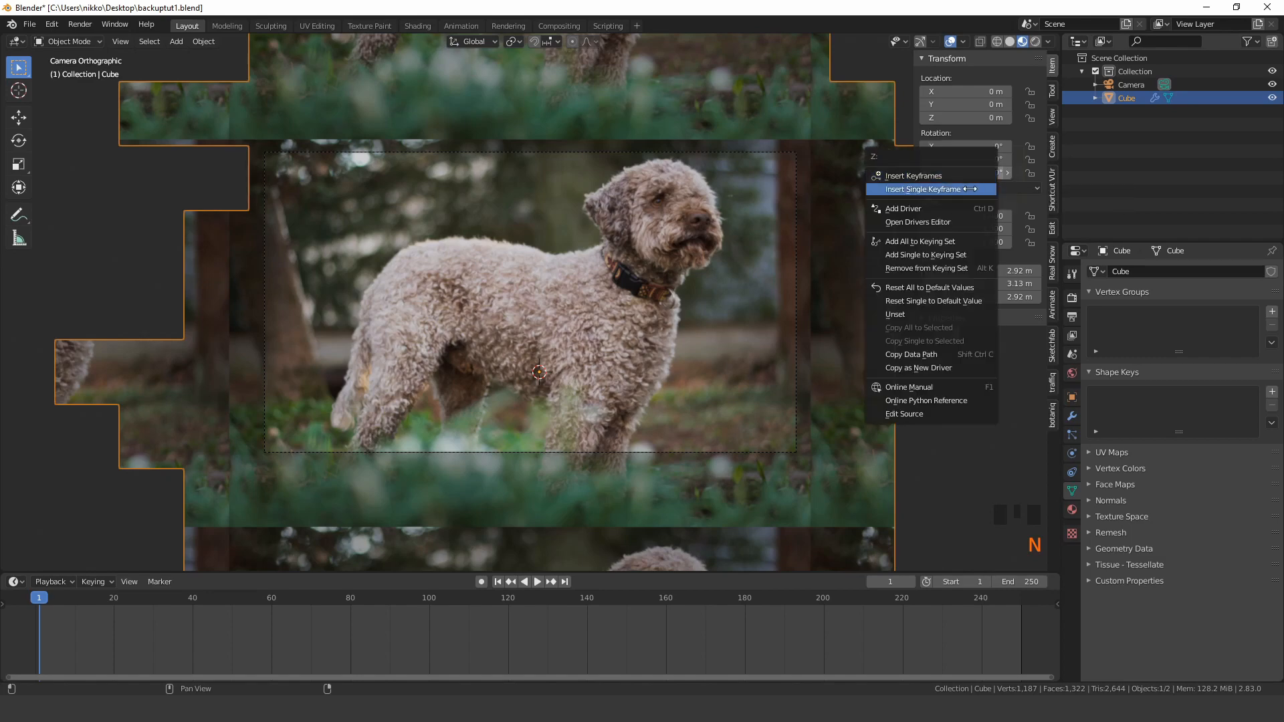
{"action": "left_click", "coordinate": [924, 188]}
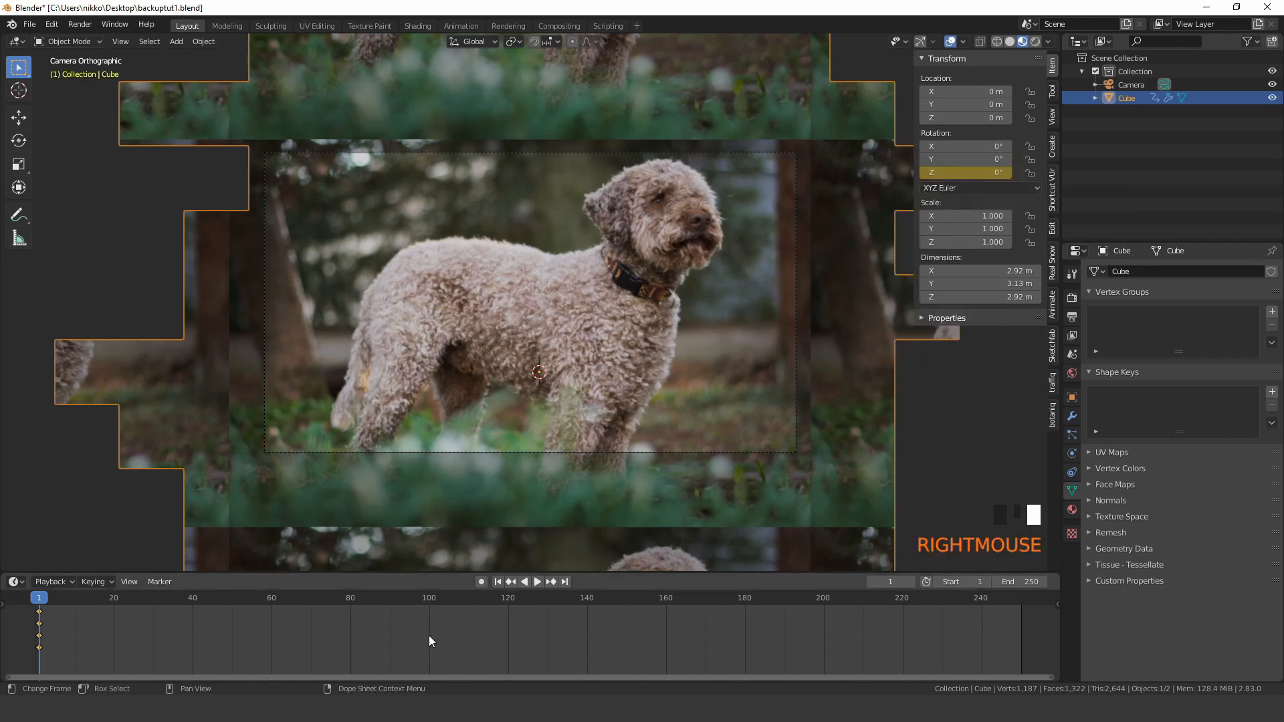
- Jump to frame 100 and set the cube's Z rotation to 90° for the second keyframe
{"action": "left_click", "coordinate": [429, 596]}
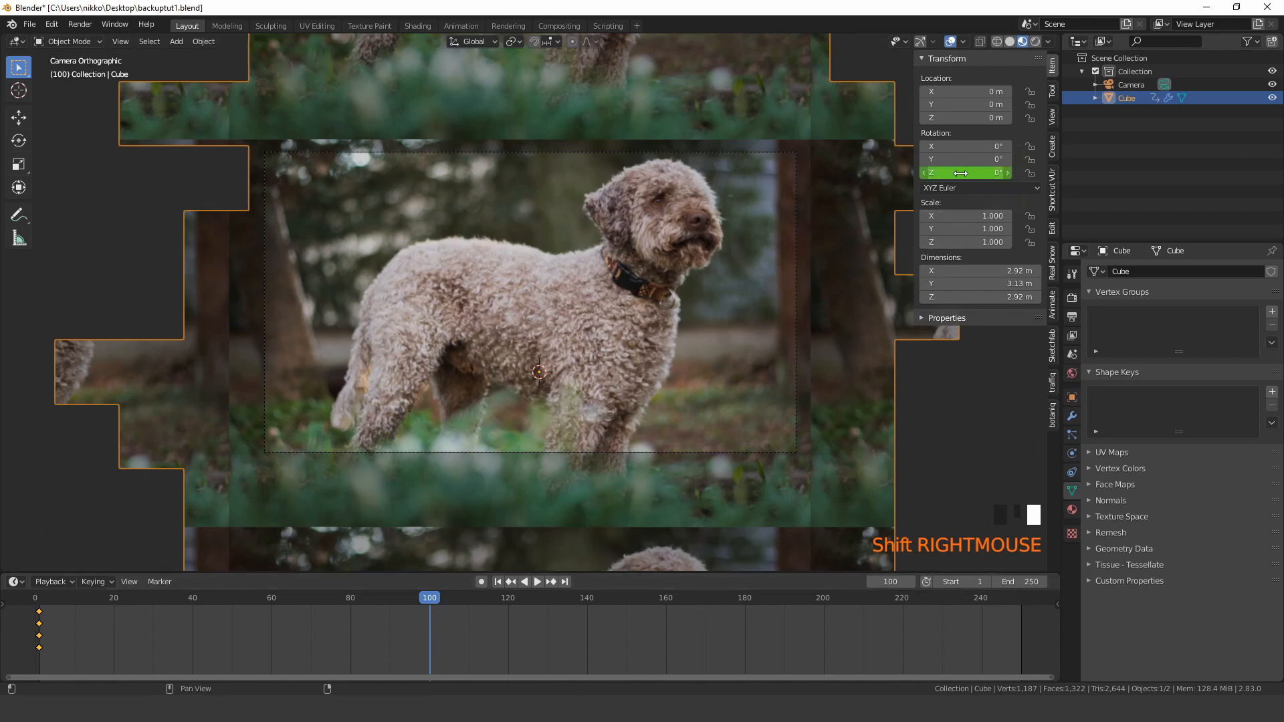
{"action": "double_click", "coordinate": [965, 173]}
{"action": "type", "text": "90"}
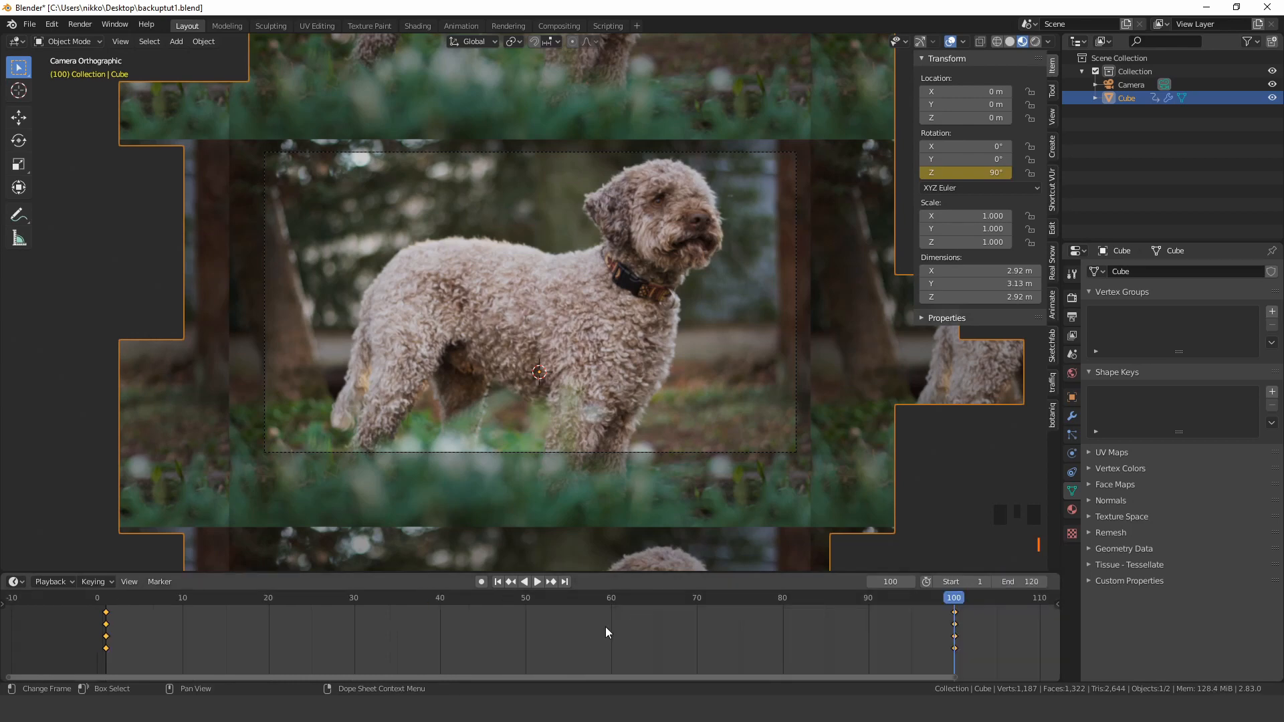
- Play from the start, then change the frame-100 Z rotation keyframe to -90°
{"action": "key", "text": "shift+Left"}
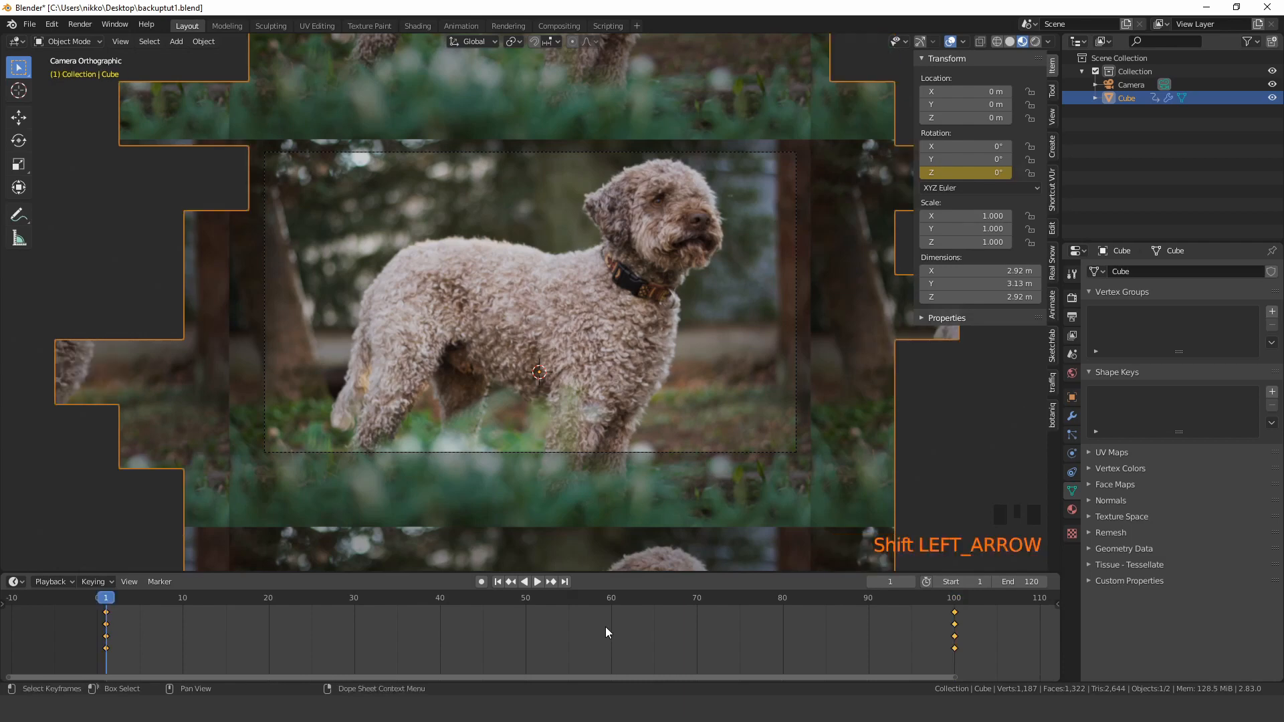
{"action": "key", "text": "space"}
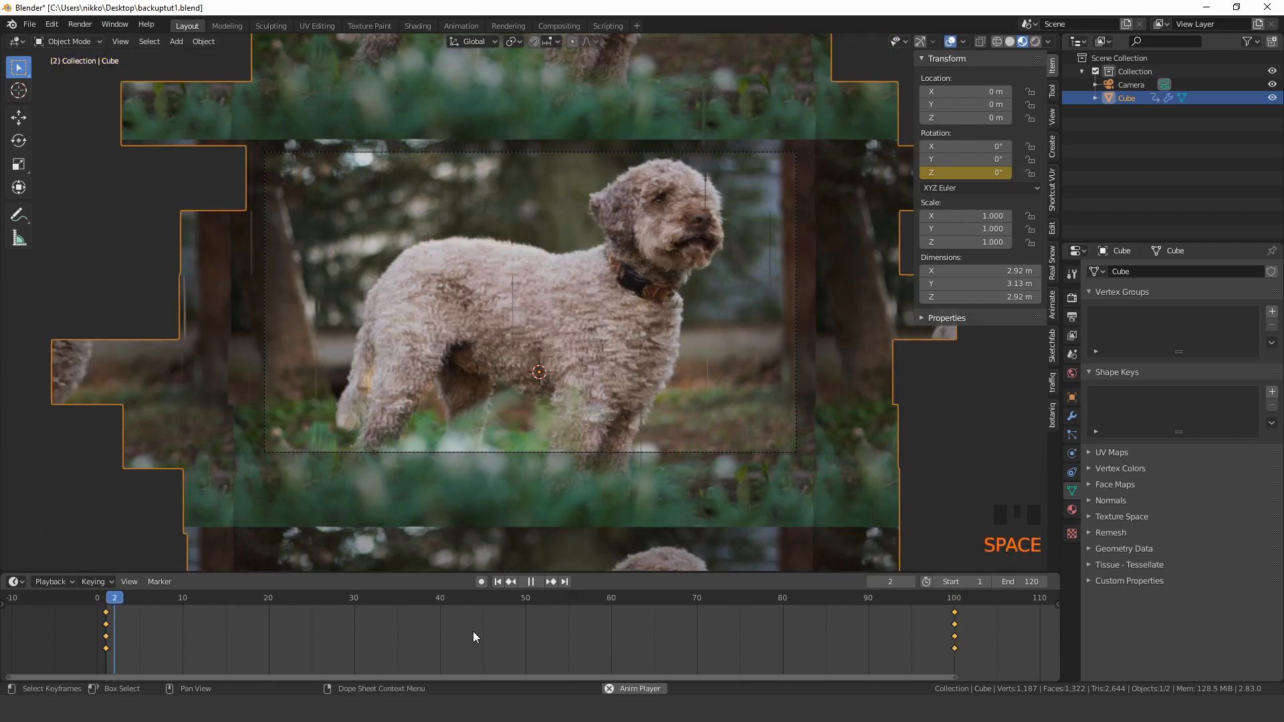
{"action": "scroll", "scroll_direction": "up", "scroll_amount": 3}
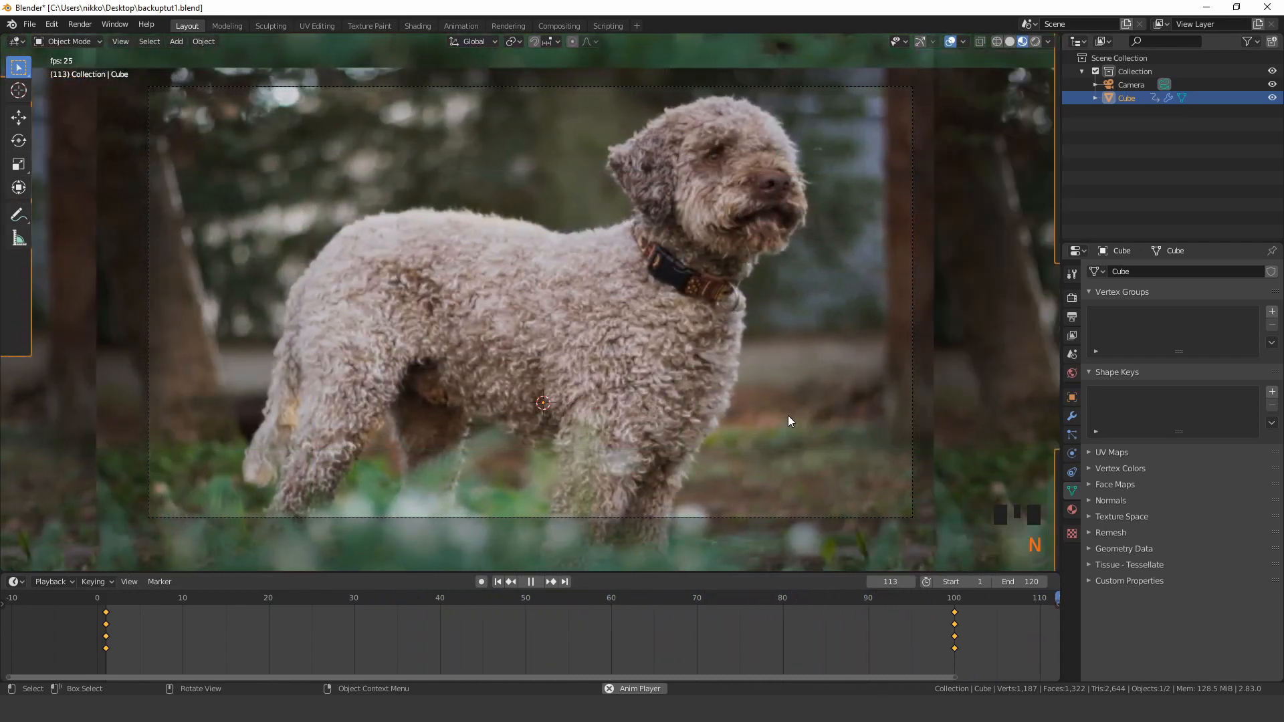
{"action": "right_click", "coordinate": [953, 648]}
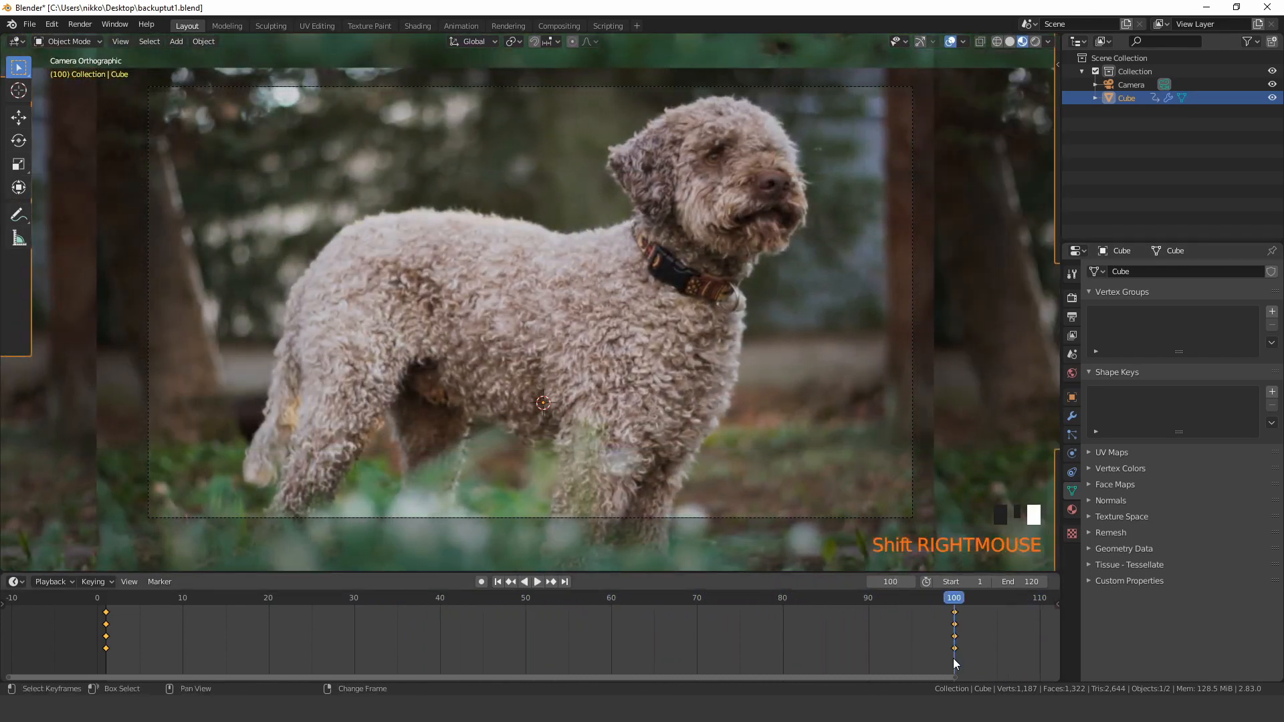
{"action": "key", "text": "n"}
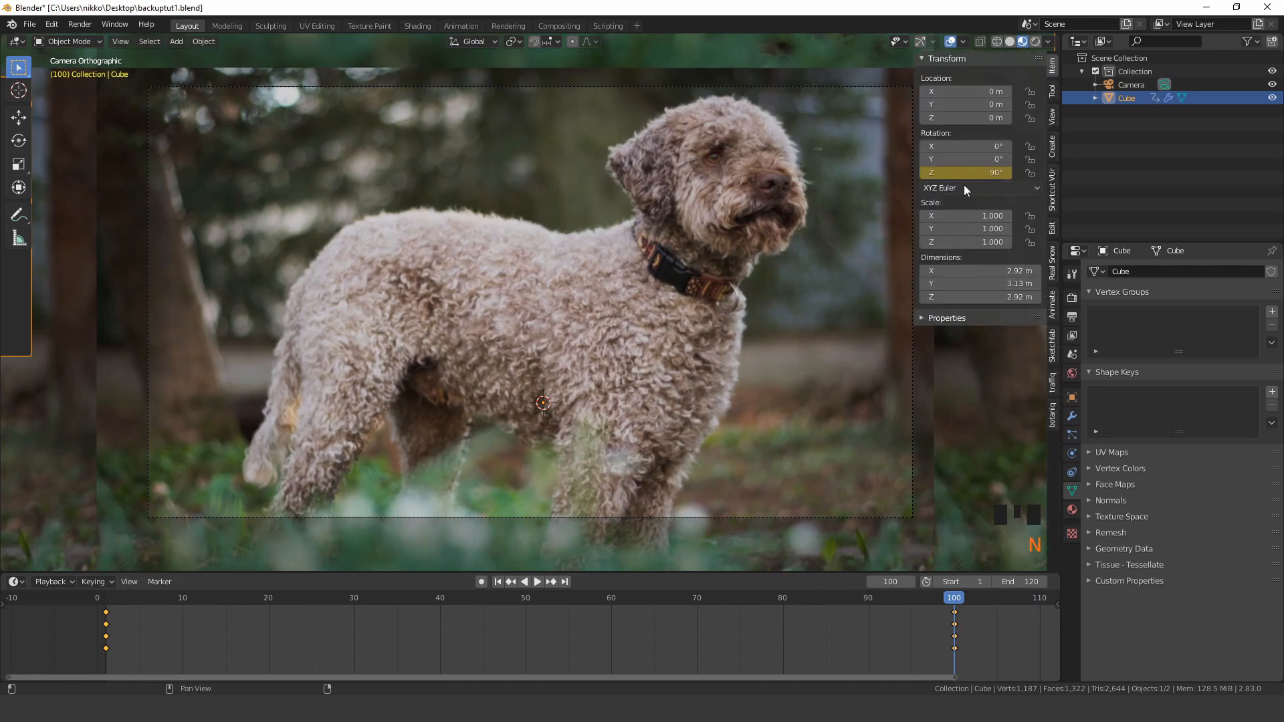
{"action": "double_click", "coordinate": [965, 172]}
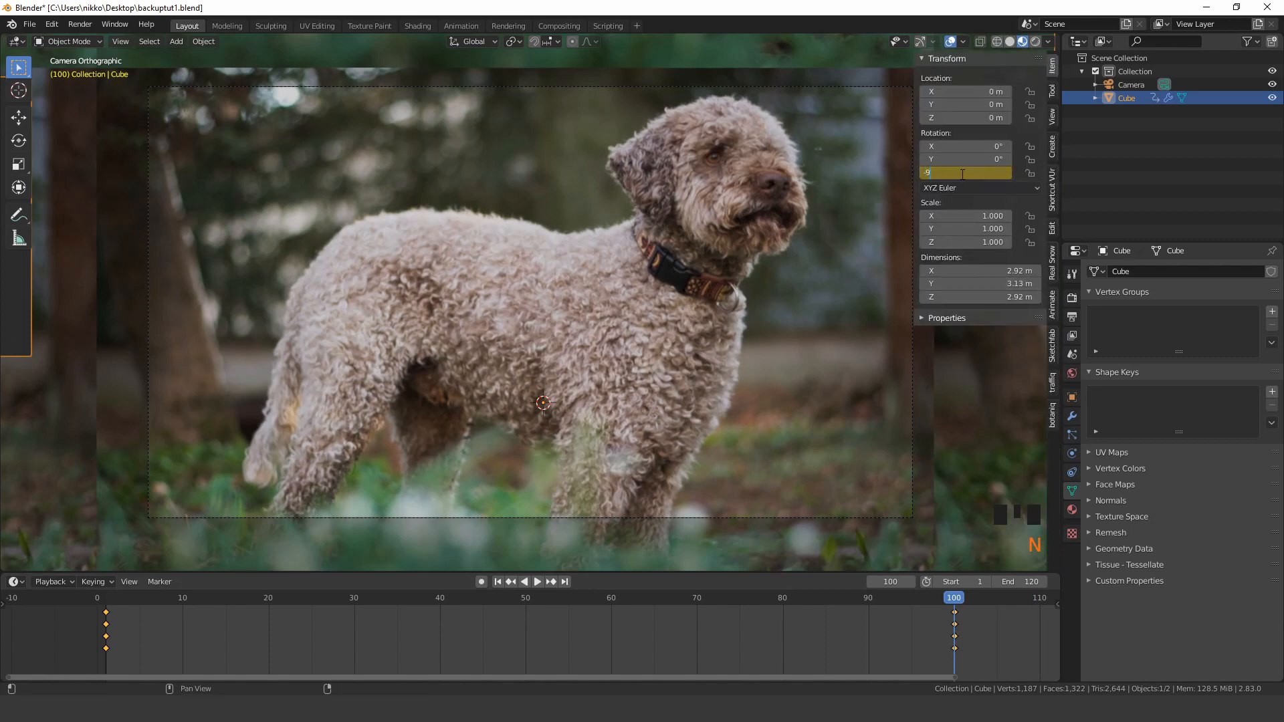
{"action": "type", "text": "90°"}
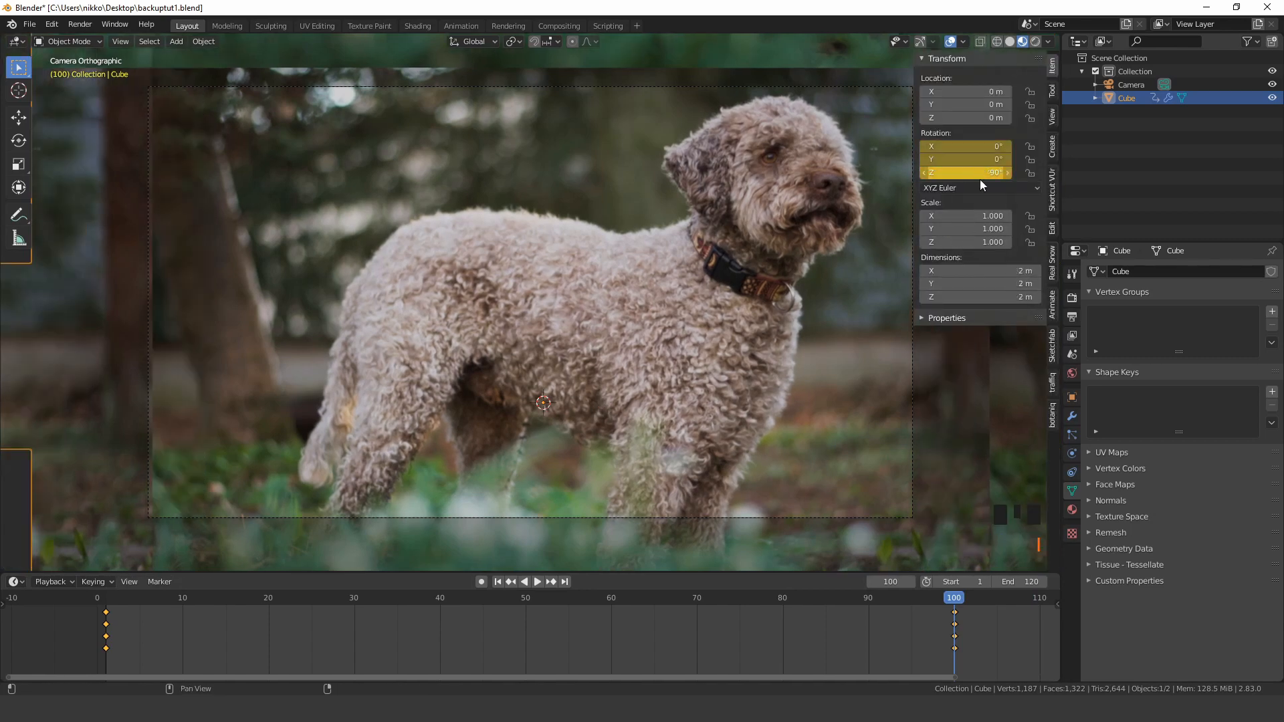
- Play the animation to check the cube's rotation, then stop playback
{"action": "key", "text": "space"}
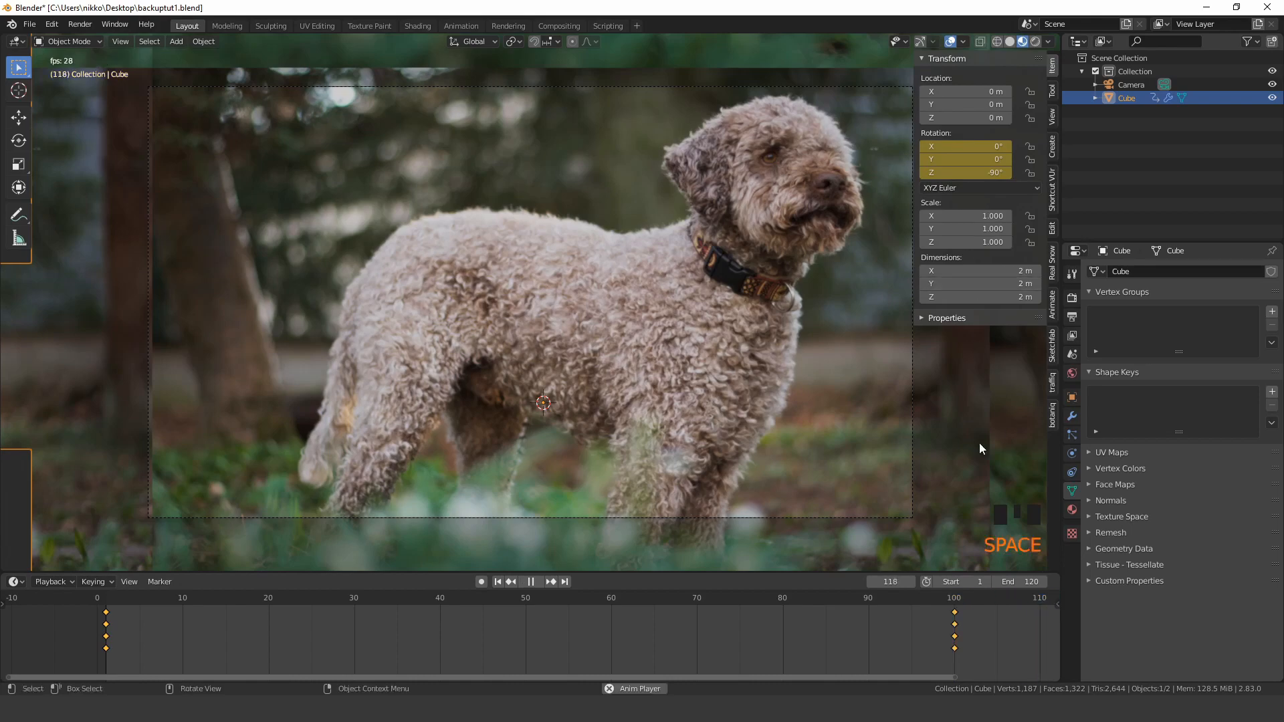
{"action": "left_click", "coordinate": [559, 598]}
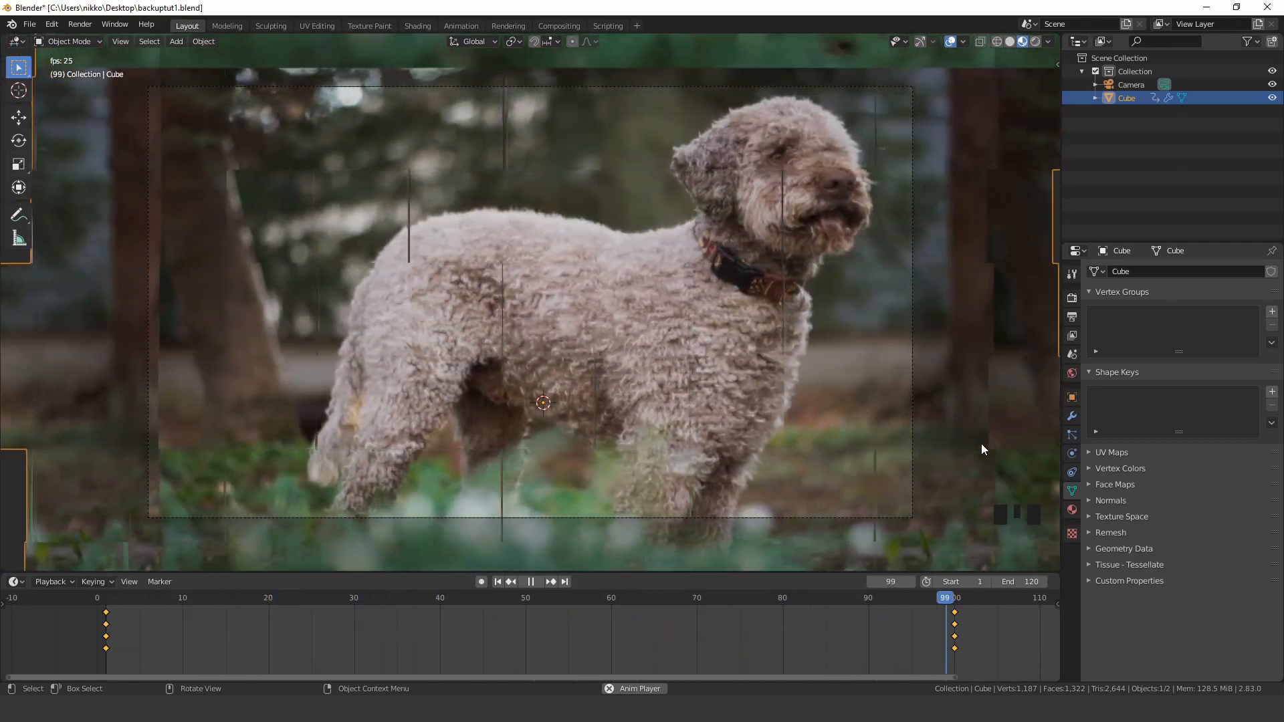
{"action": "key", "text": "space"}
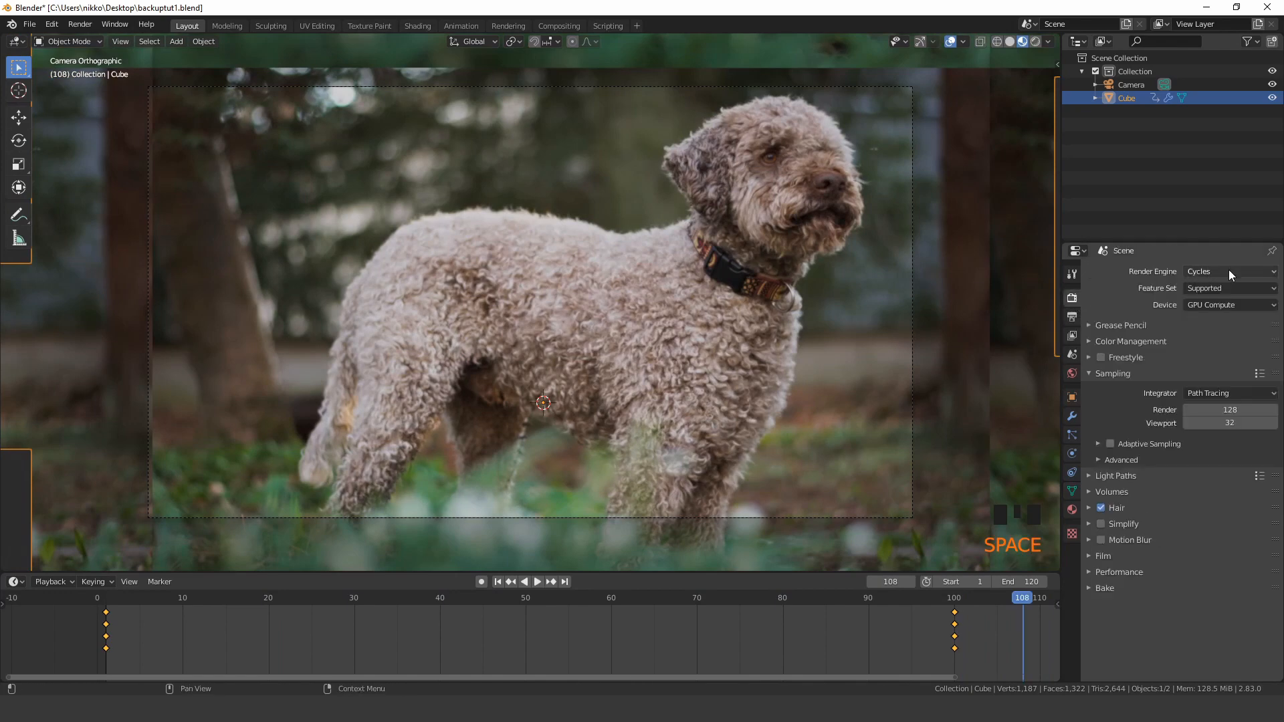
- Switch the render engine to Eevee and reduce render samples to 1
{"action": "left_click", "coordinate": [1227, 271]}
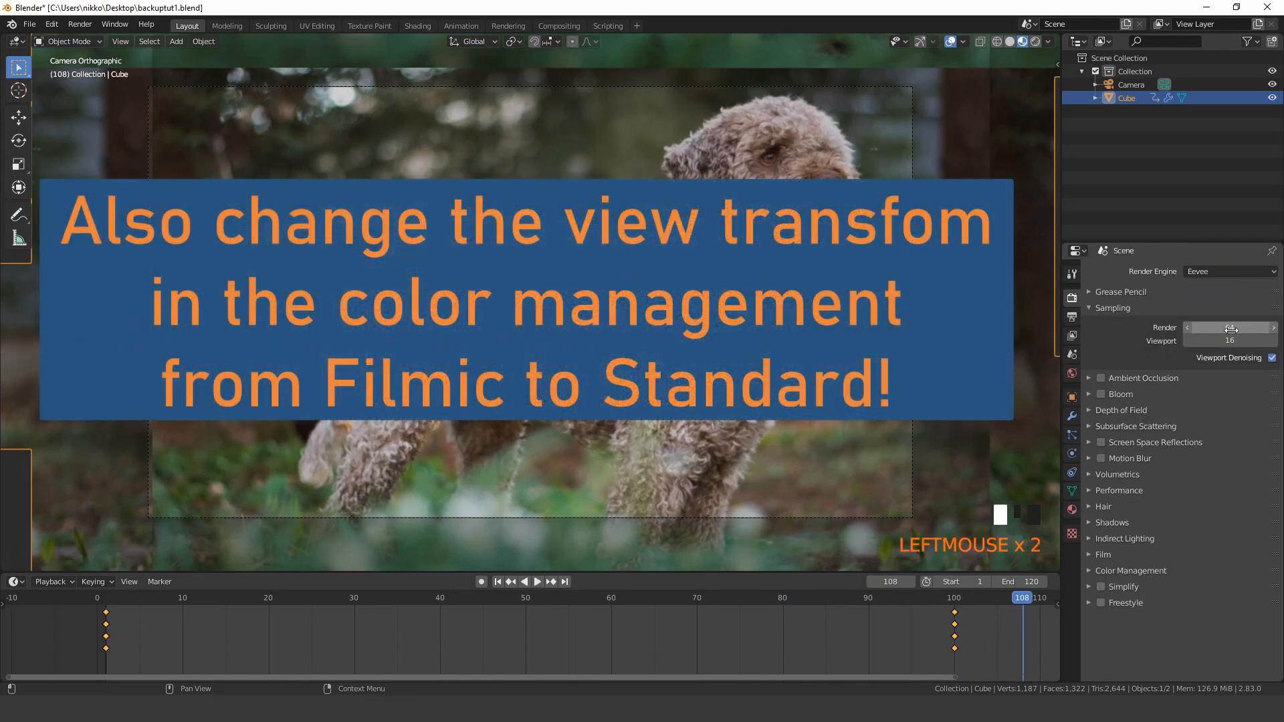
{"action": "left_click", "coordinate": [1228, 328]}
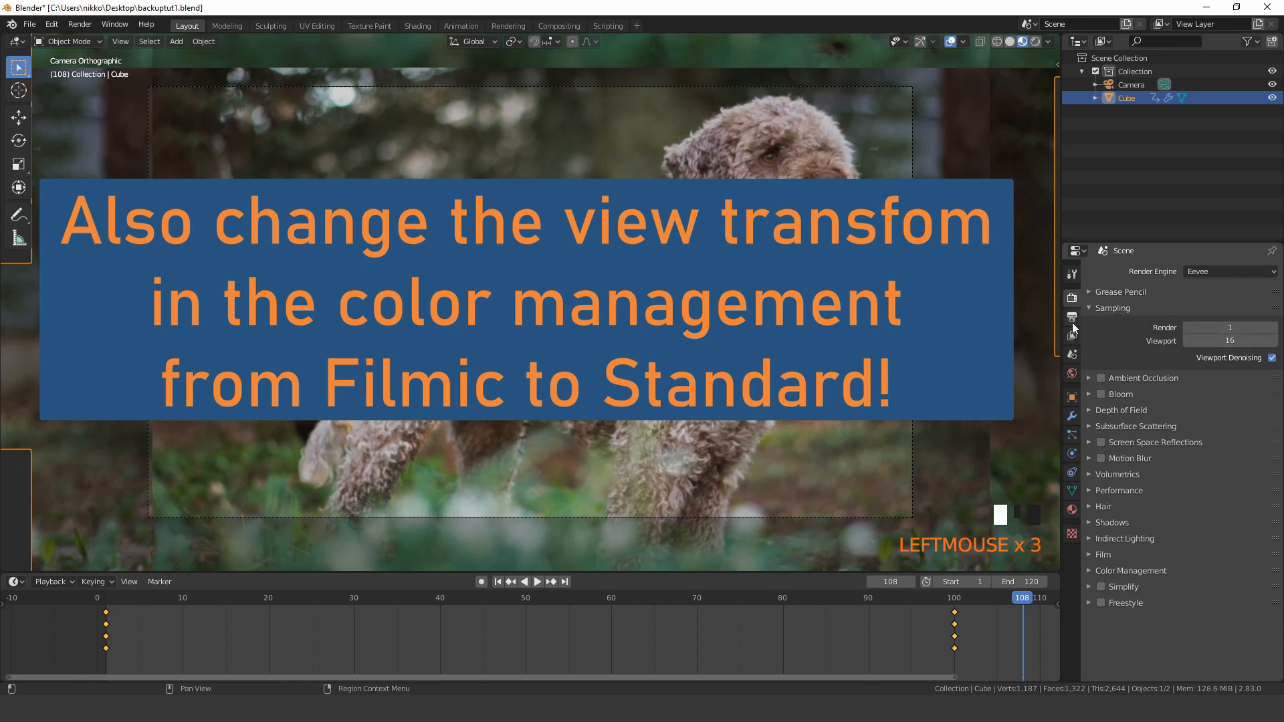
{"action": "left_click", "coordinate": [1071, 317]}
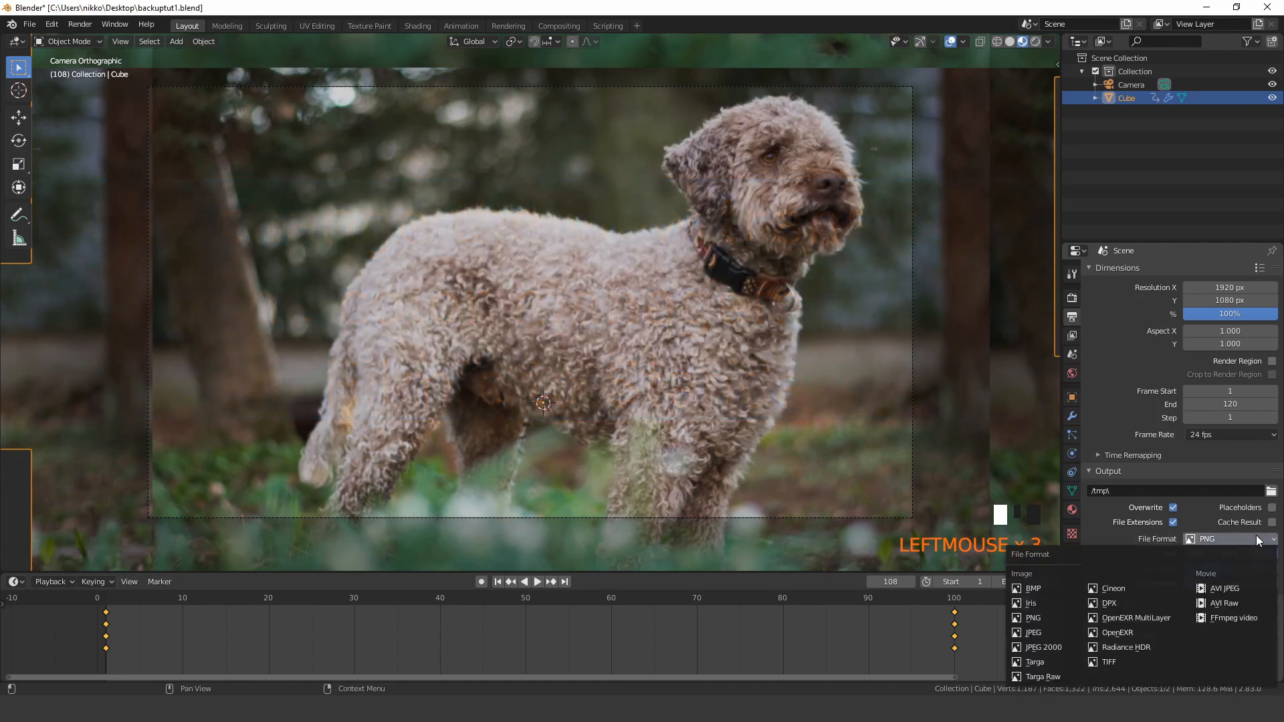
- Set output to FFmpeg video with the h264 in MP4 preset, saved as 'transition' on the Desktop
{"action": "left_click", "coordinate": [1230, 618]}
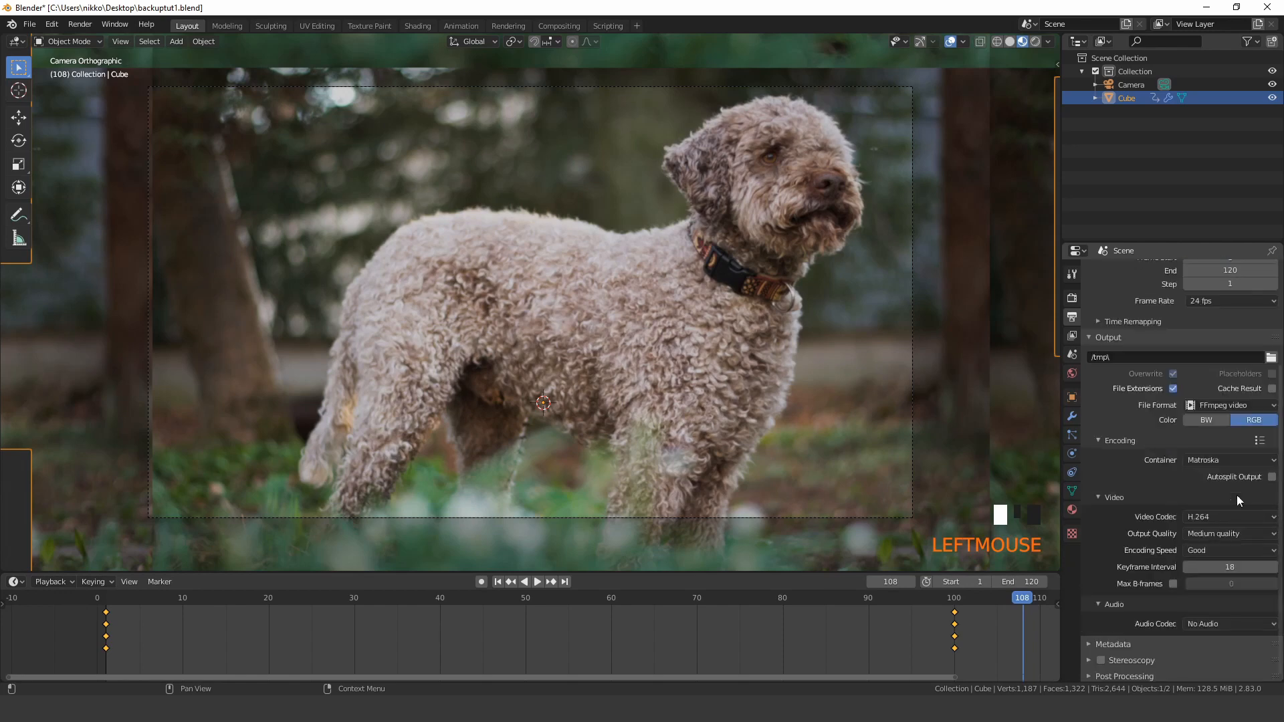
{"action": "left_click", "coordinate": [1261, 440]}
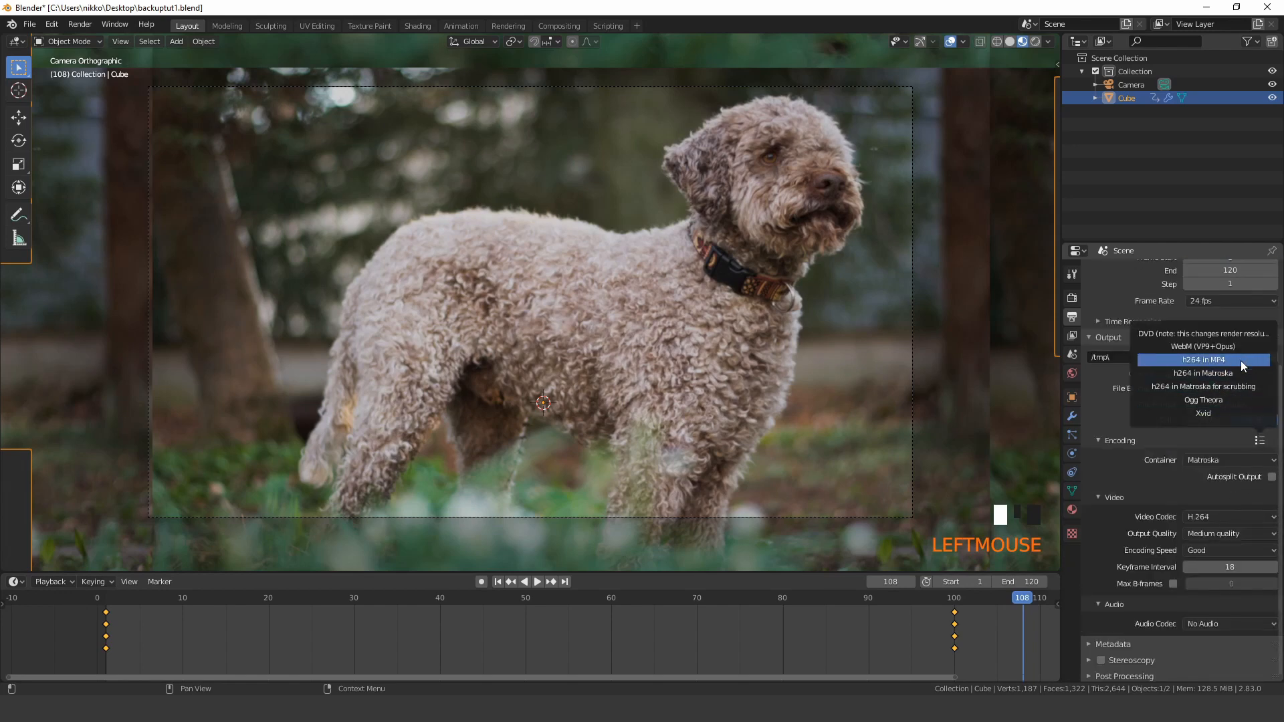
{"action": "left_click", "coordinate": [1202, 359]}
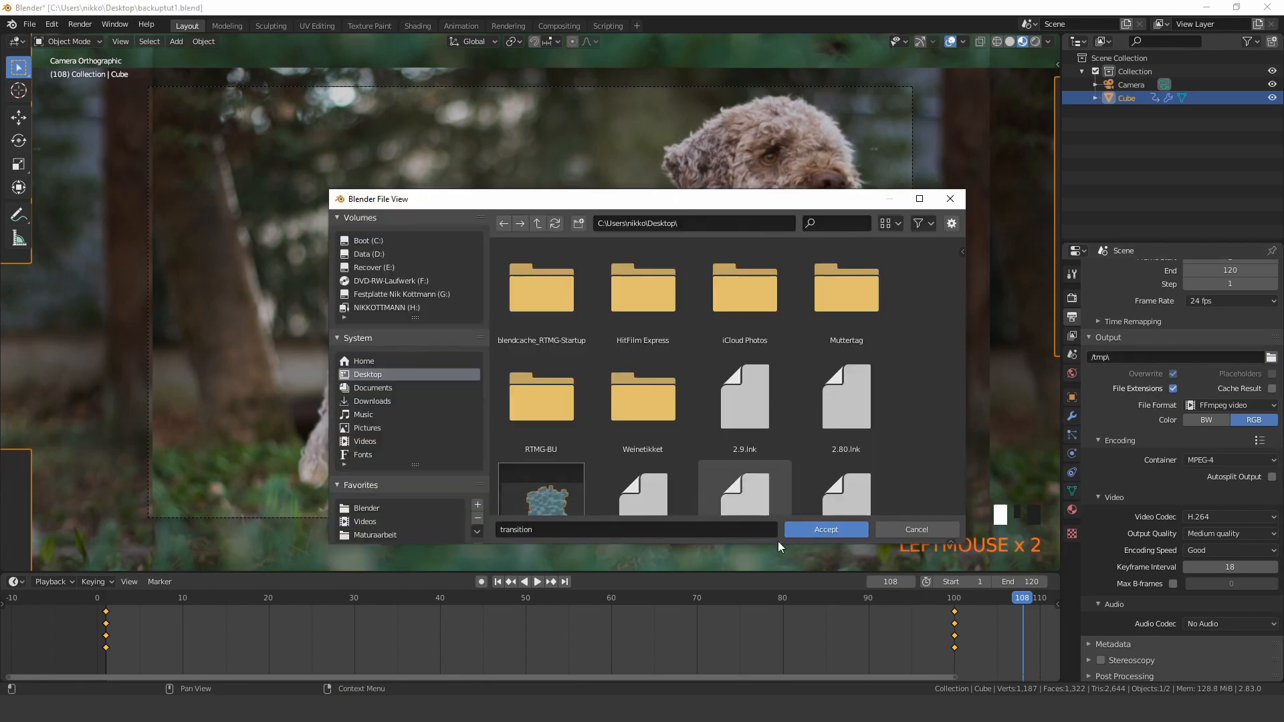
{"action": "left_click", "coordinate": [825, 530]}
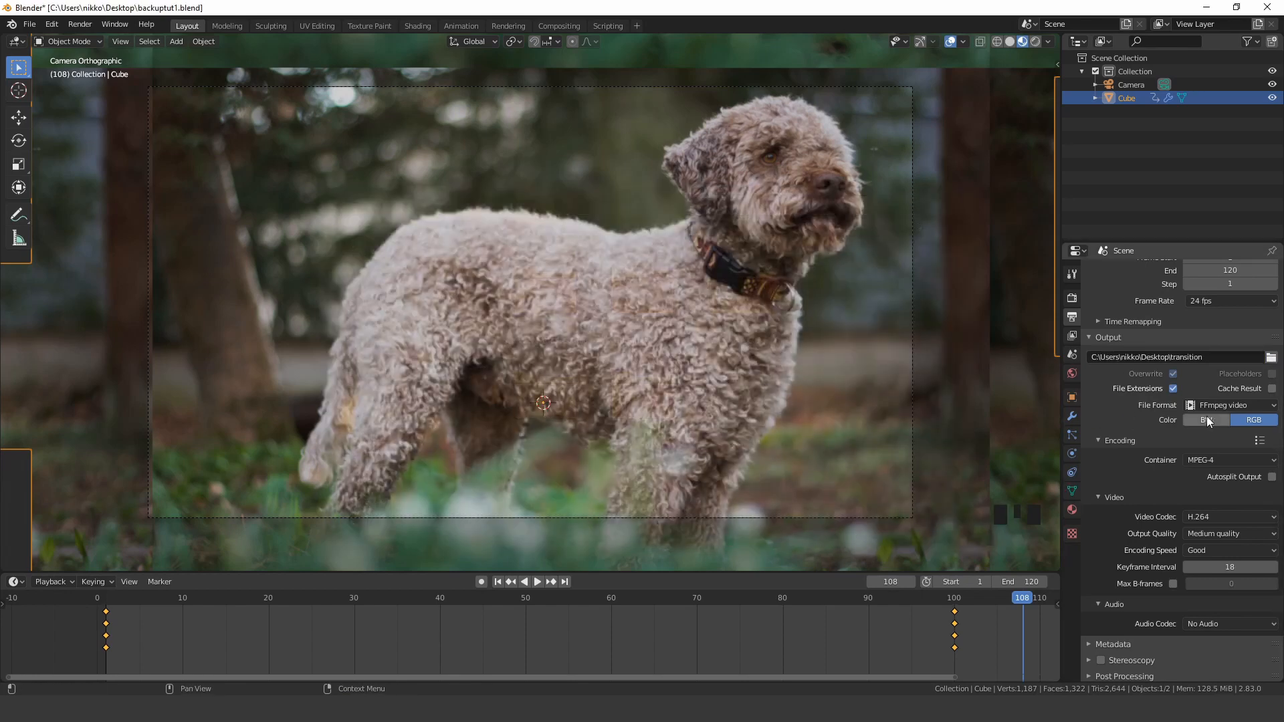
- Start rendering the whole animation from the Render menu
{"action": "left_click", "coordinate": [79, 24]}
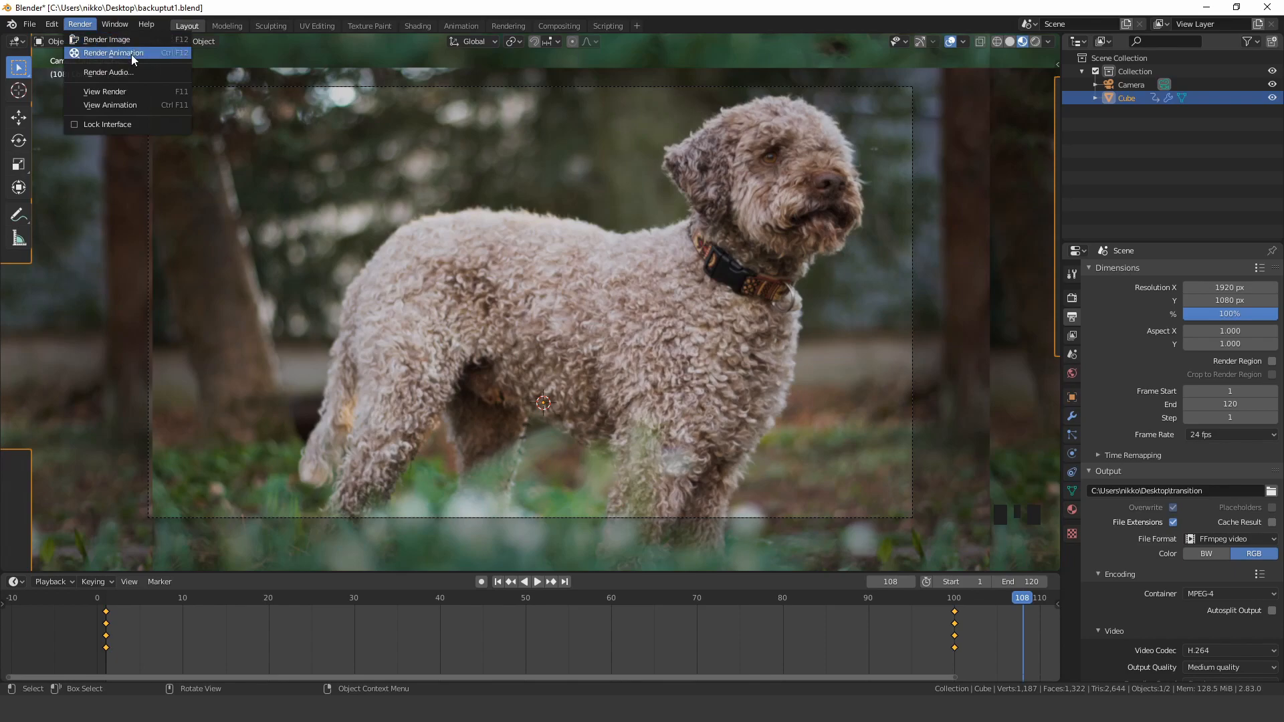
{"action": "left_click", "coordinate": [112, 53]}
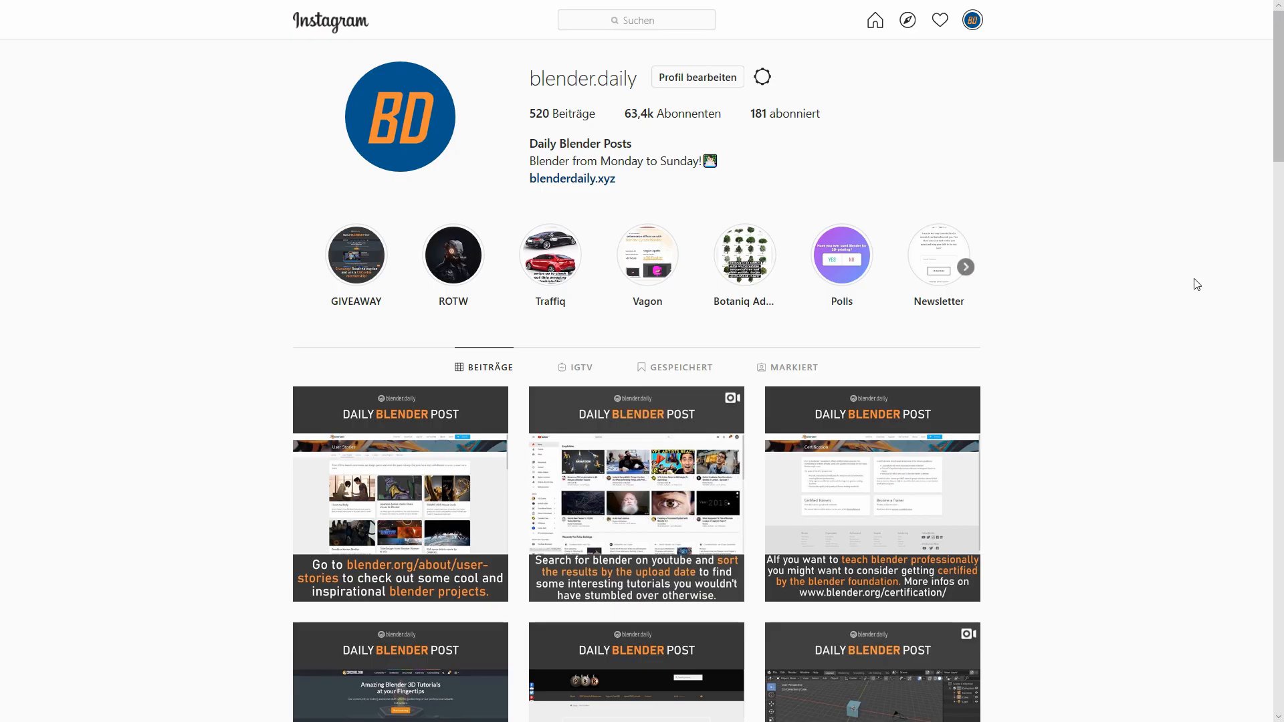
{"action": "mouse_move", "coordinate": [1201, 251]}
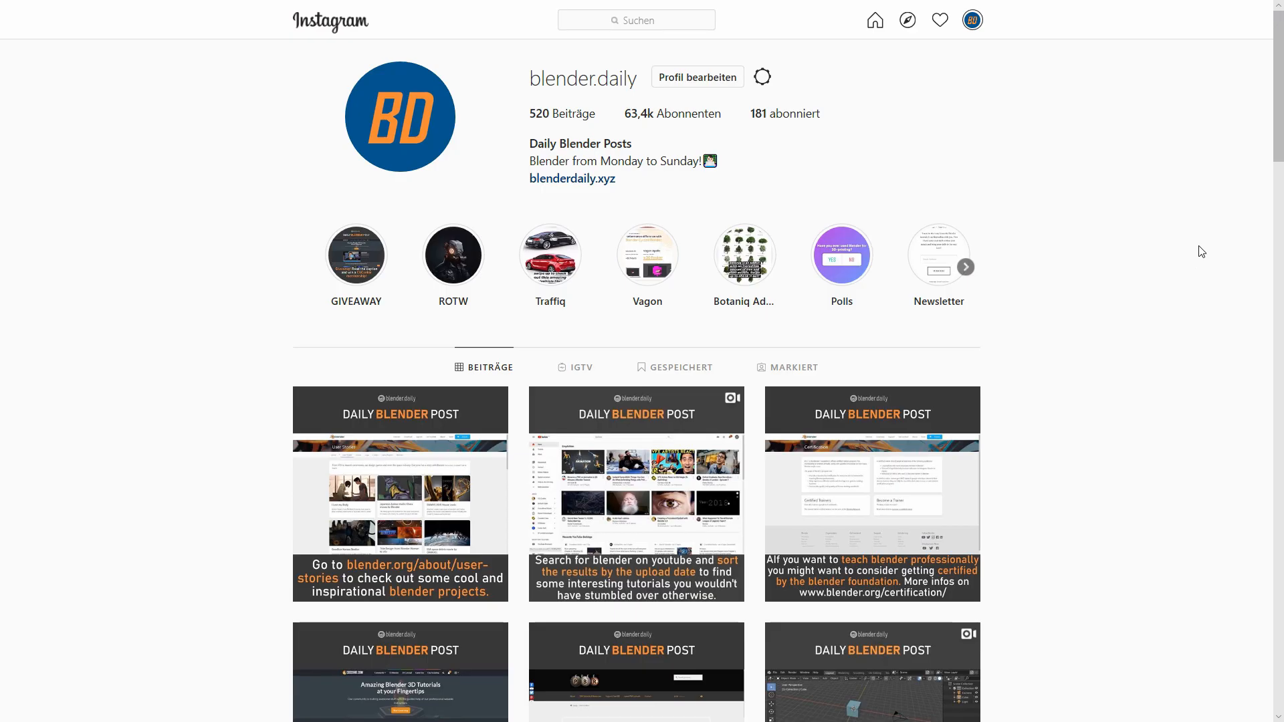
- Scroll down through the blender.daily profile's grid of posts
{"action": "scroll", "scroll_direction": "down", "scroll_amount": 3}
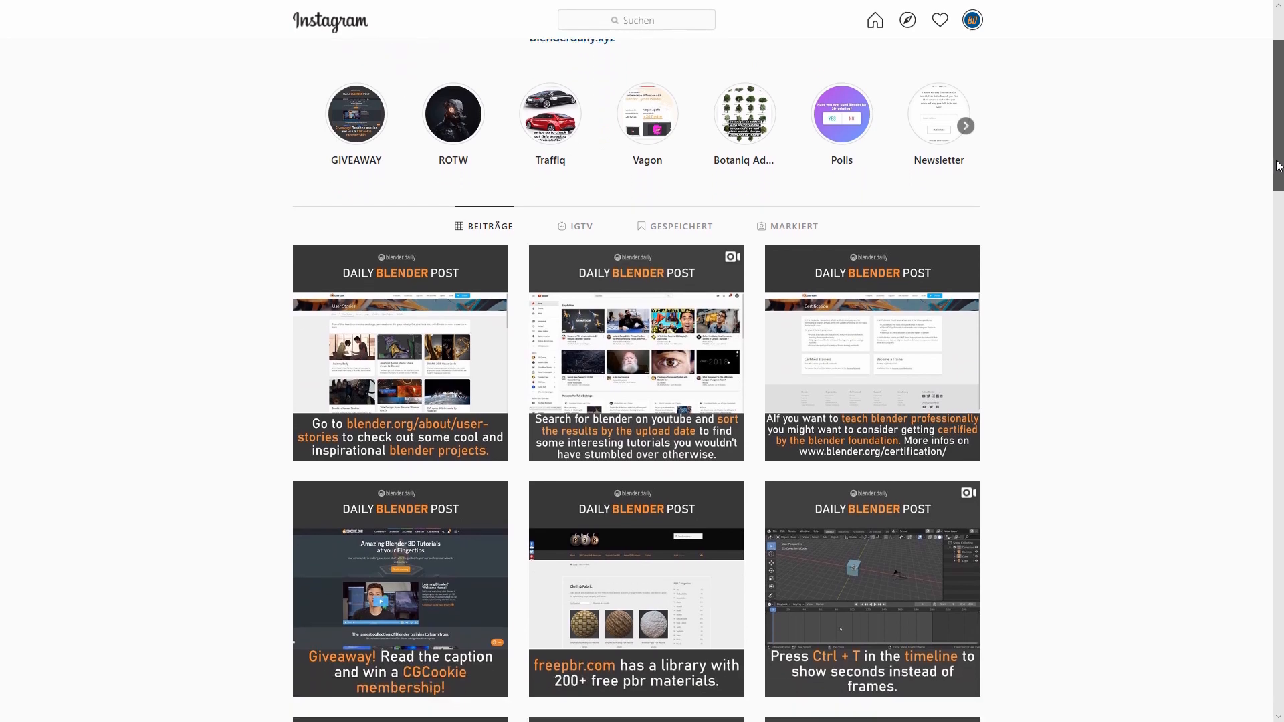